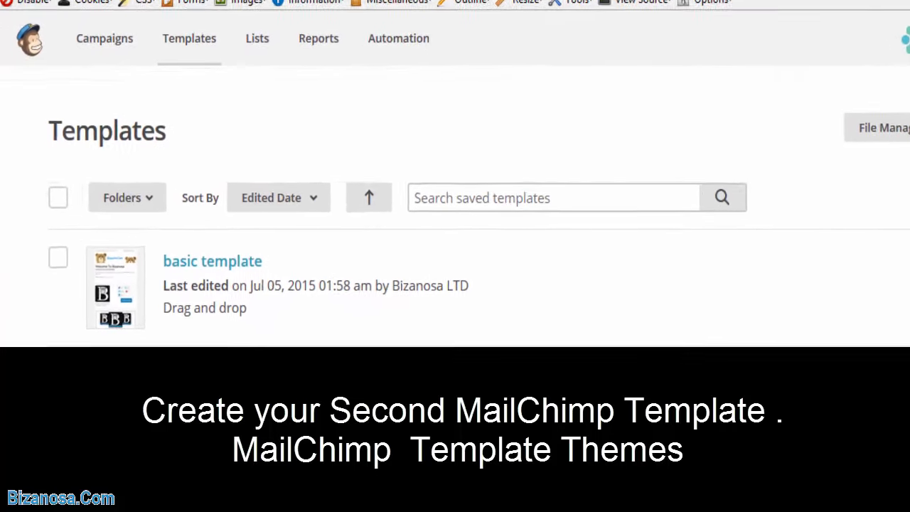
Step: Open the new-template starting-point chooser and browse the Featured and Art themes
{"action": "scroll", "scroll_direction": "down", "scroll_amount": 3}
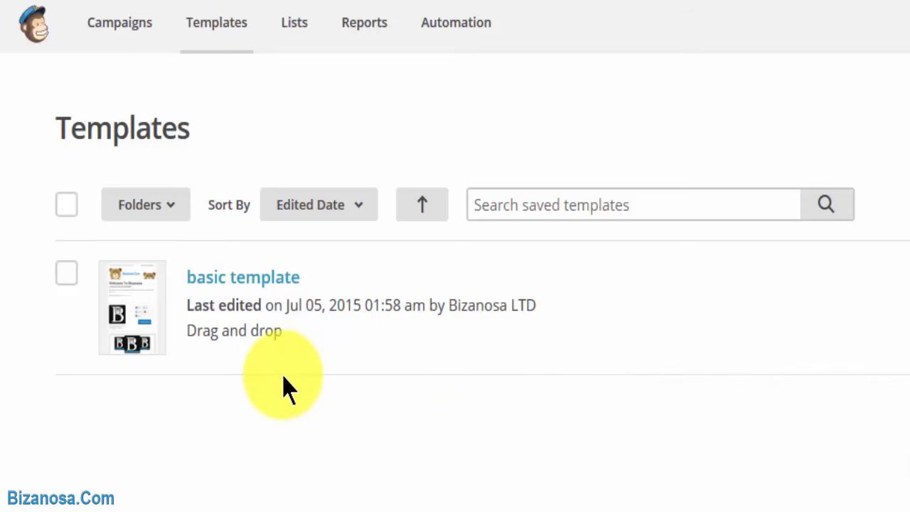
{"action": "mouse_move", "coordinate": [313, 427]}
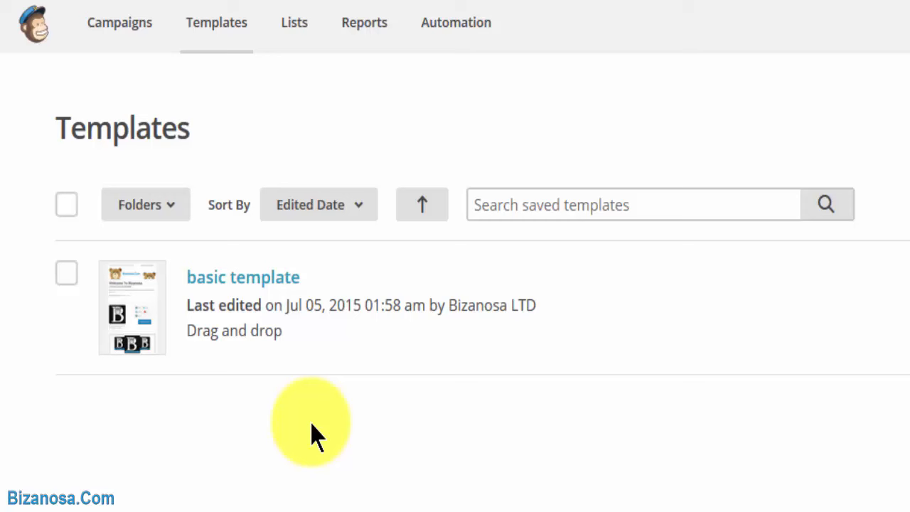
{"action": "mouse_move", "coordinate": [216, 28]}
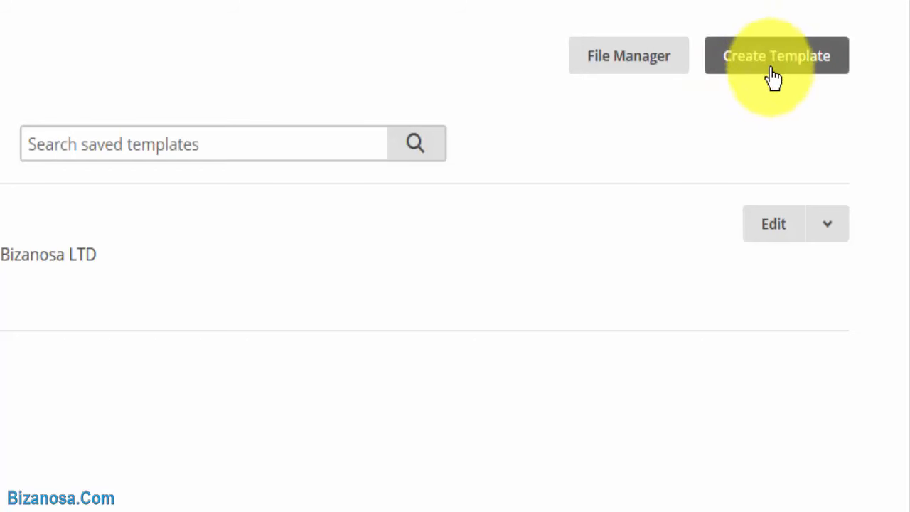
{"action": "left_click", "coordinate": [777, 55]}
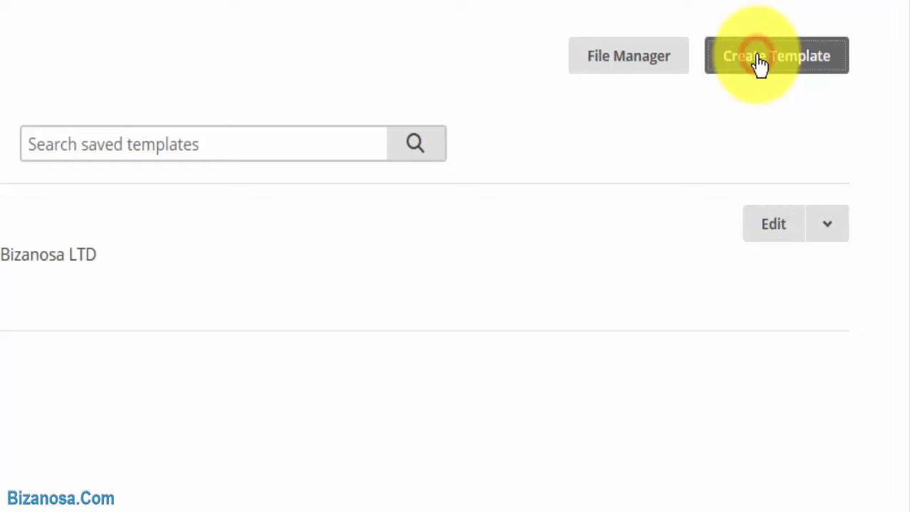
{"action": "left_click", "coordinate": [776, 56]}
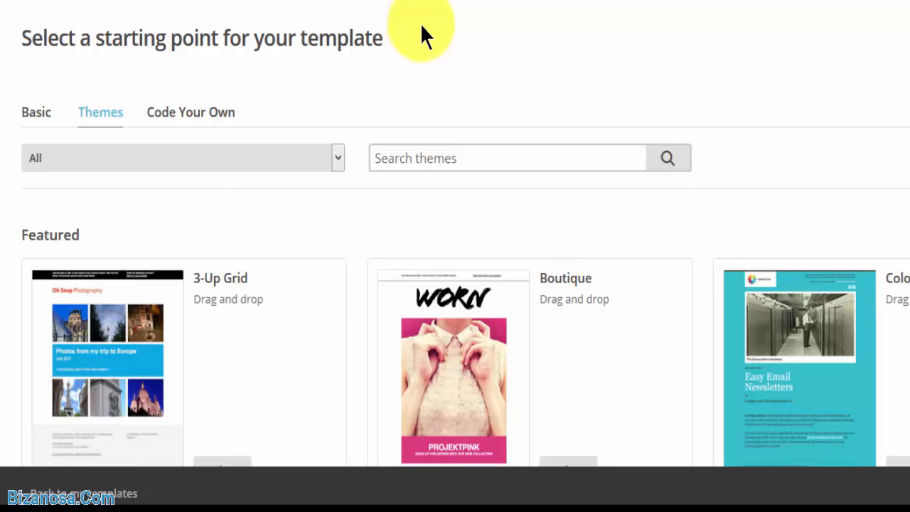
{"action": "mouse_move", "coordinate": [473, 39]}
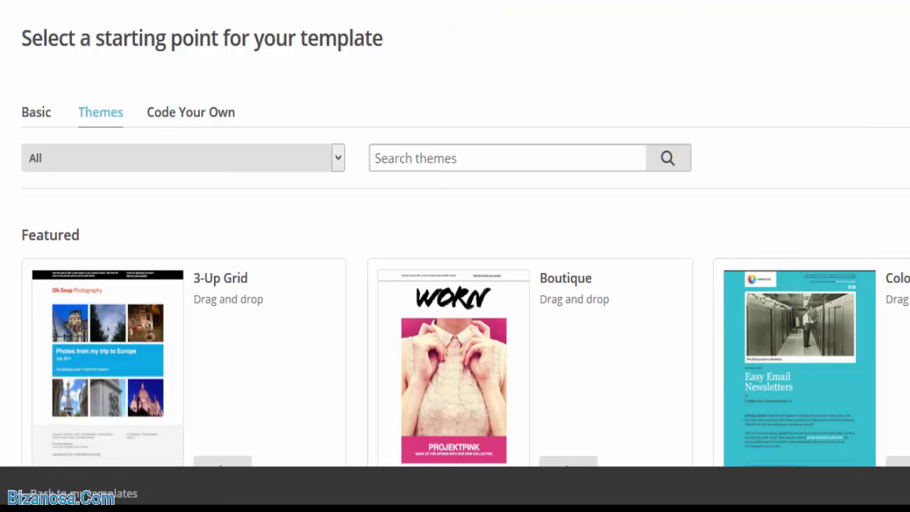
{"action": "scroll", "scroll_direction": "down", "scroll_amount": 3}
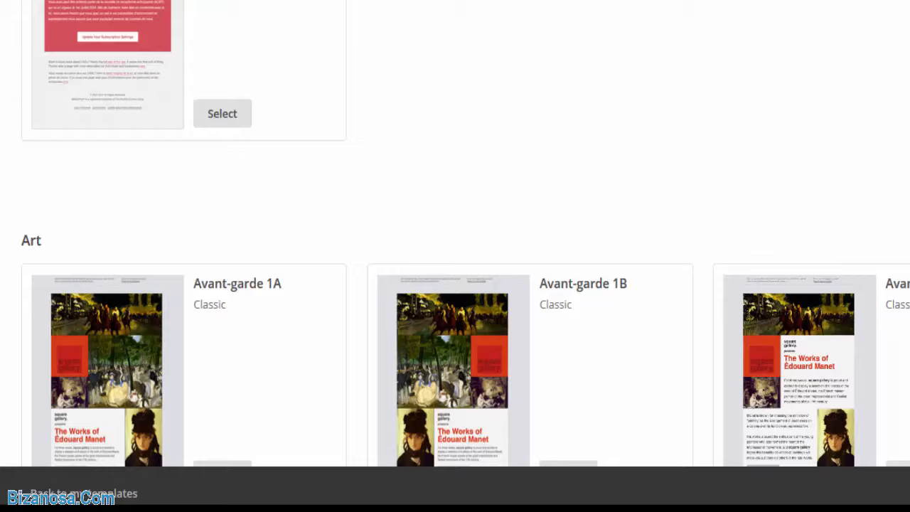
{"action": "scroll", "scroll_direction": "down", "scroll_amount": 3}
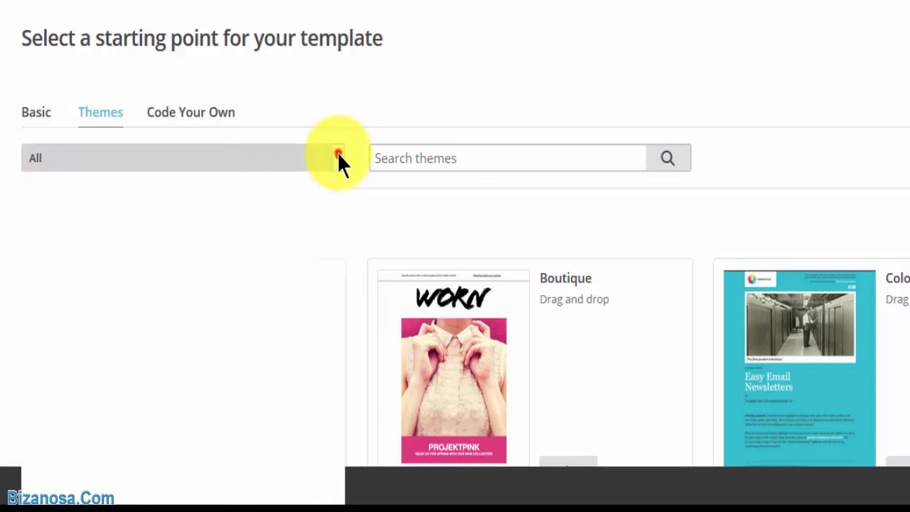
Step: Filter the Themes gallery to Photography (10) and browse designs like 2-Up Grid and Postcard
{"action": "left_click", "coordinate": [337, 158]}
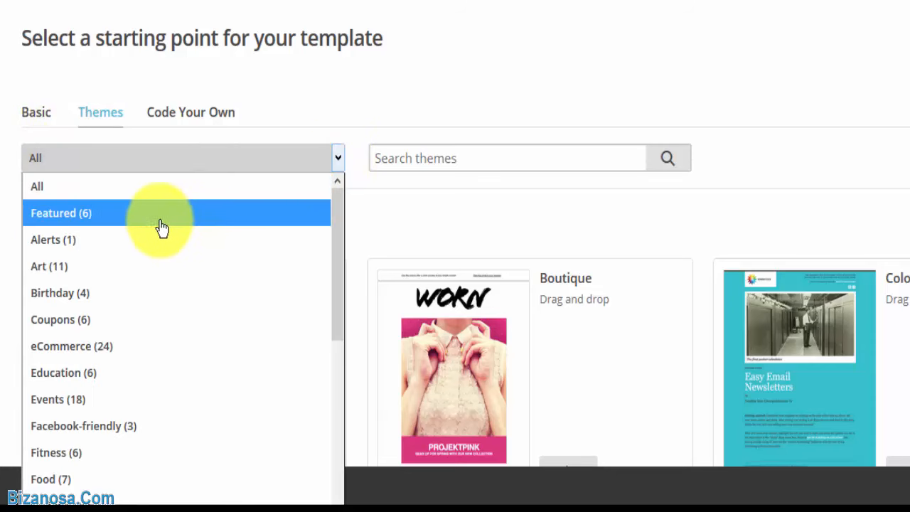
{"action": "mouse_move", "coordinate": [309, 226]}
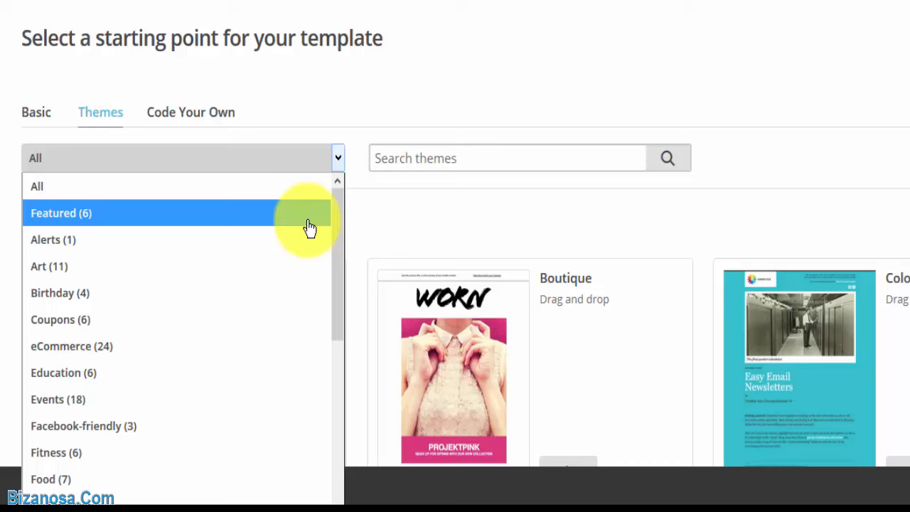
{"action": "scroll", "scroll_direction": "down", "scroll_amount": 3}
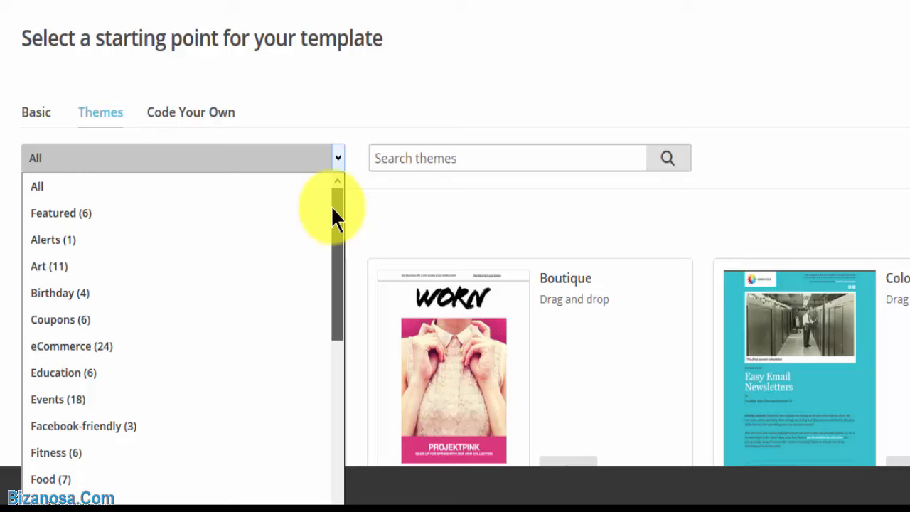
{"action": "left_click", "coordinate": [337, 182]}
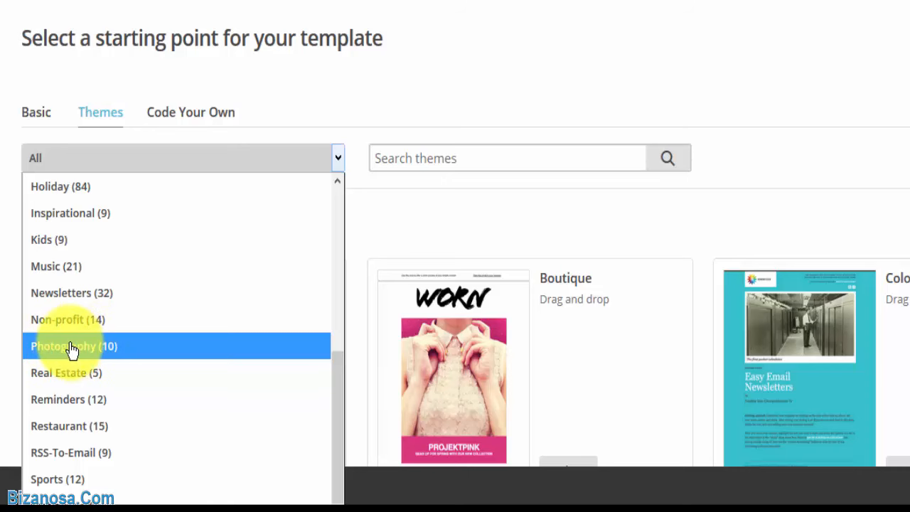
{"action": "left_click", "coordinate": [74, 347]}
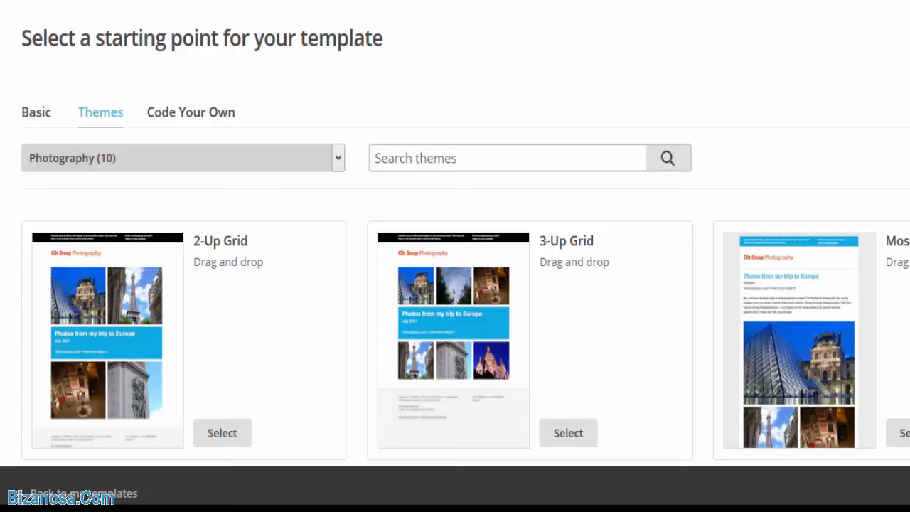
{"action": "scroll", "scroll_direction": "down", "scroll_amount": 3}
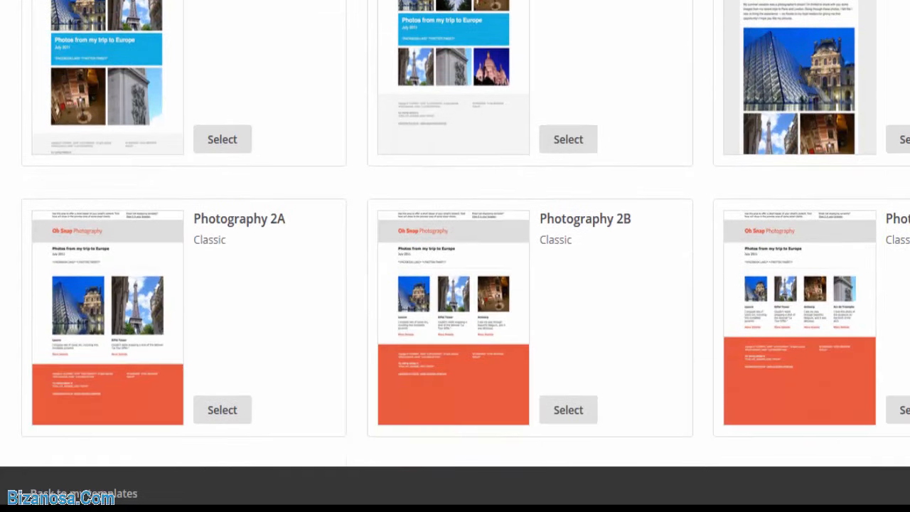
{"action": "scroll", "scroll_direction": "down", "scroll_amount": 3}
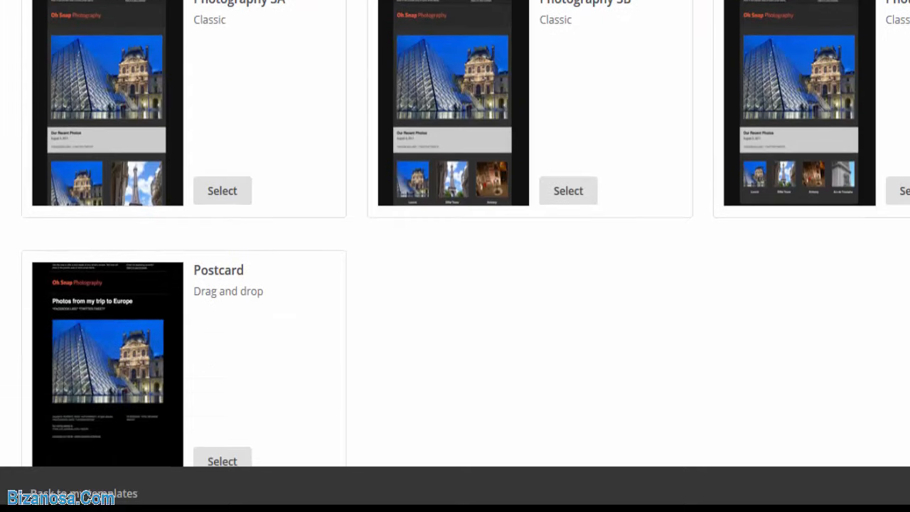
{"action": "scroll", "scroll_direction": "down", "scroll_amount": 3}
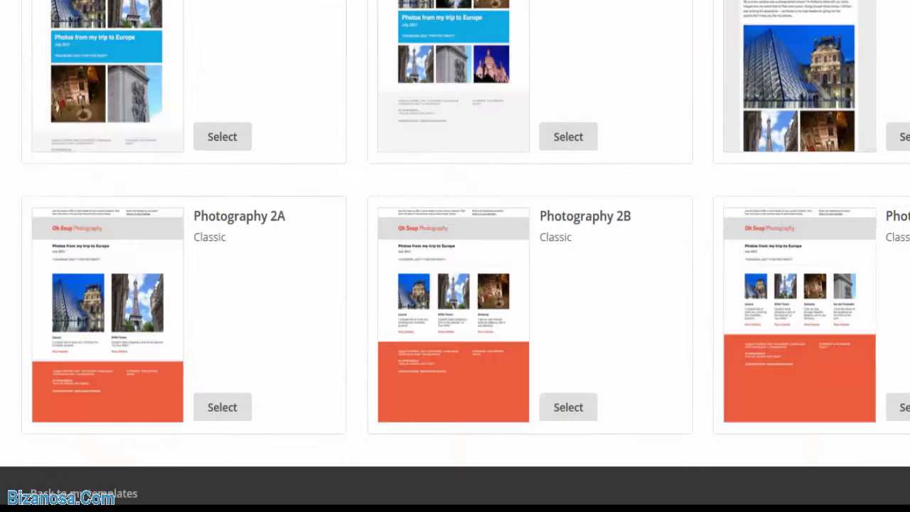
{"action": "left_click", "coordinate": [336, 158]}
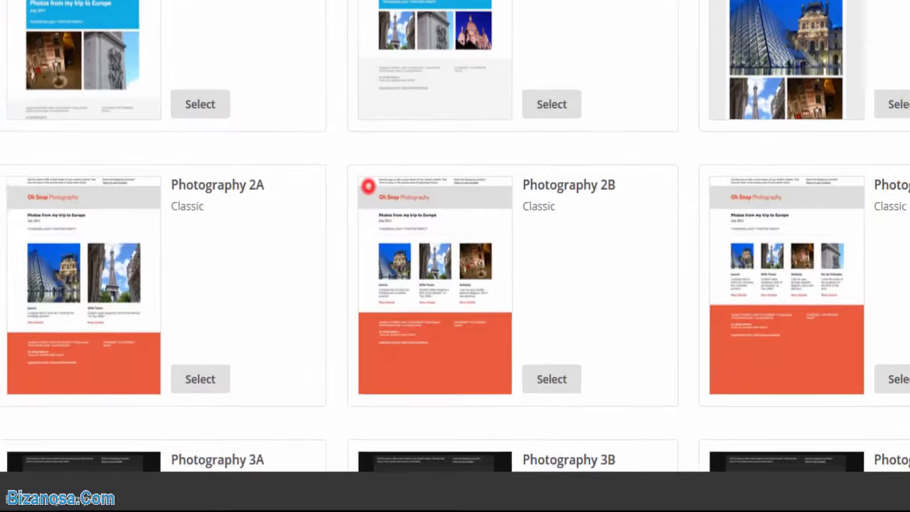
{"action": "scroll", "scroll_direction": "down", "scroll_amount": 3}
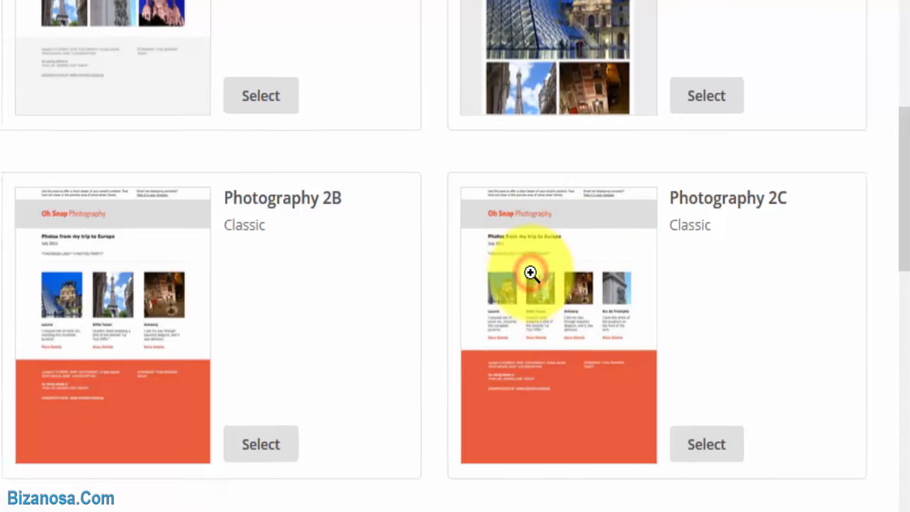
{"action": "left_click", "coordinate": [531, 275]}
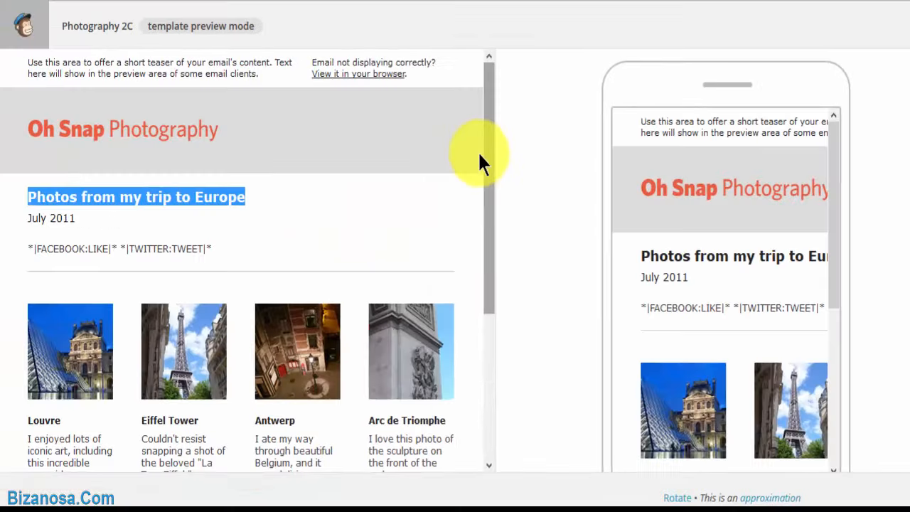
{"action": "scroll", "scroll_direction": "down", "scroll_amount": 3}
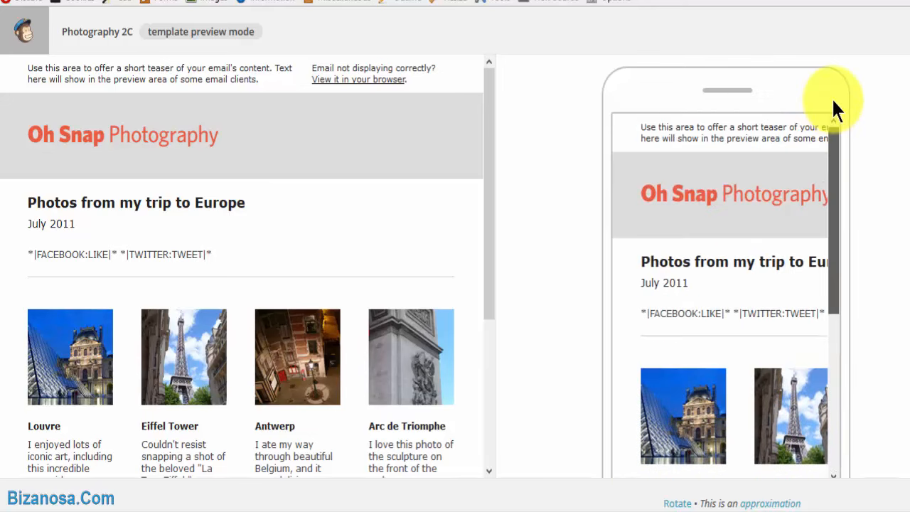
{"action": "scroll", "scroll_direction": "down", "scroll_amount": 3}
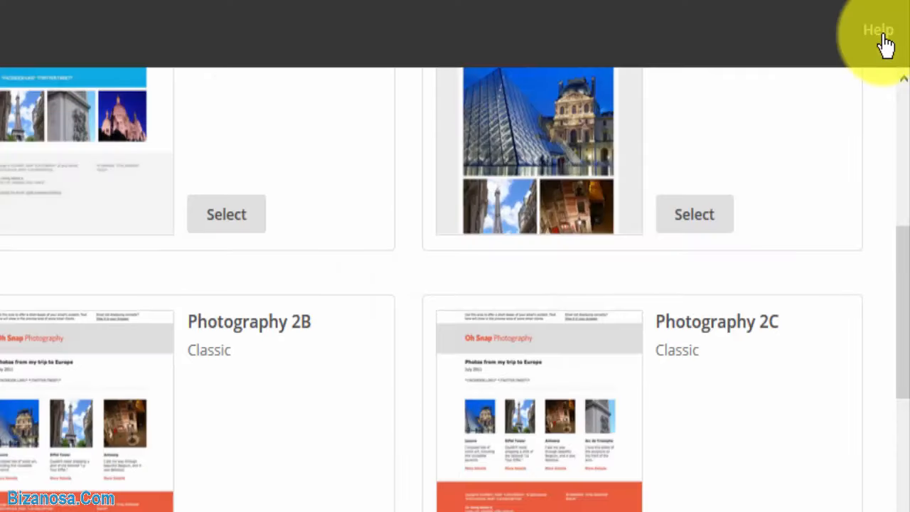
Step: Select the Photography 2C theme to open an untitled template in the editor
{"action": "scroll", "scroll_direction": "down", "scroll_amount": 3}
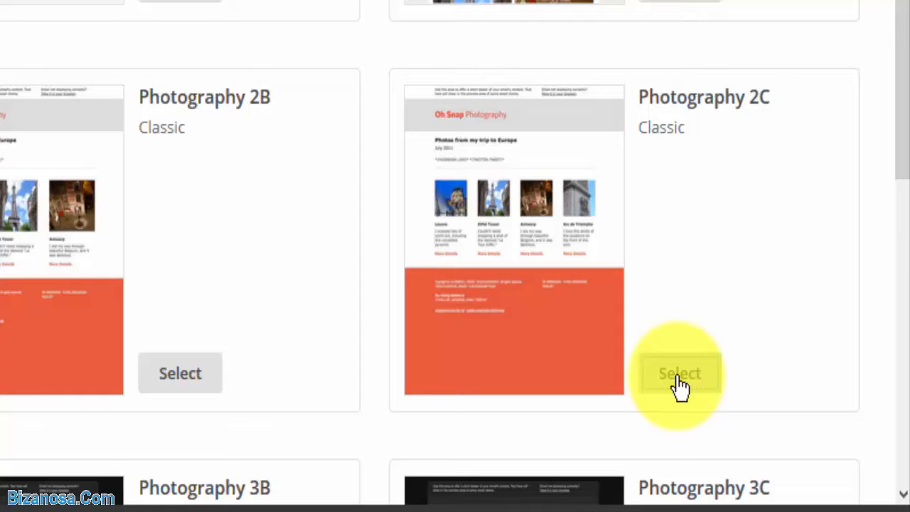
{"action": "left_click", "coordinate": [679, 373]}
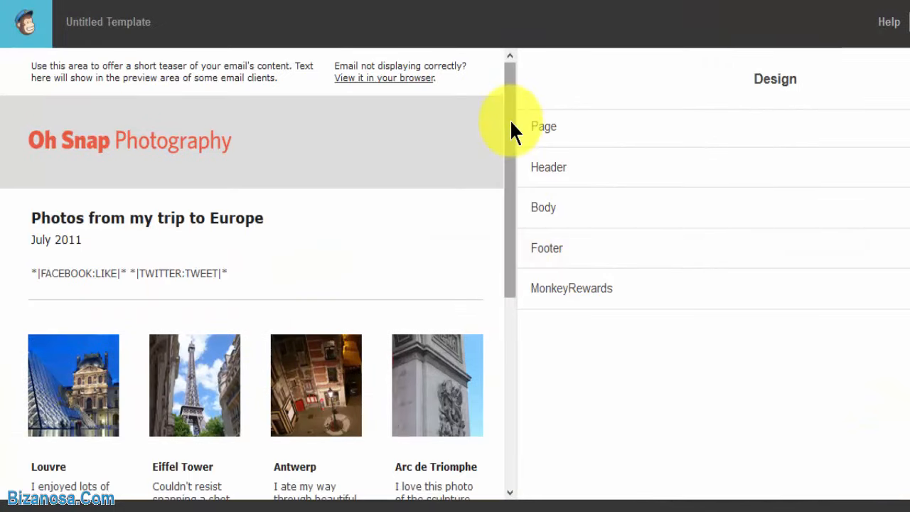
{"action": "mouse_move", "coordinate": [501, 53]}
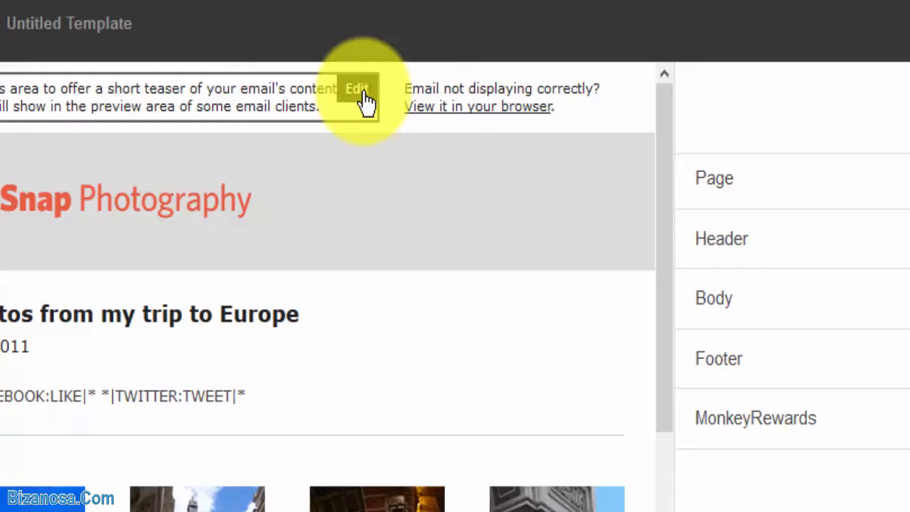
Step: Change the teaser text to 'This email is for you.' and open the browser-view notice block
{"action": "left_click", "coordinate": [357, 90]}
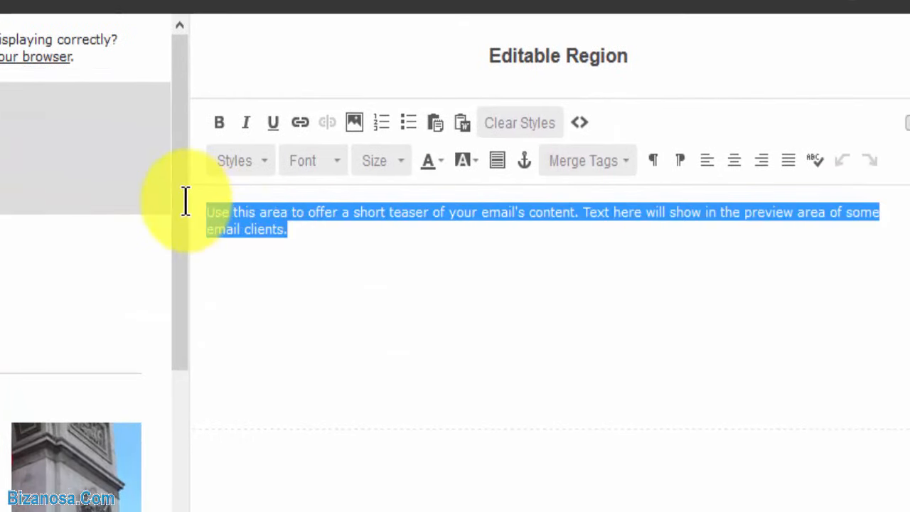
{"action": "type", "text": "This email is for you."}
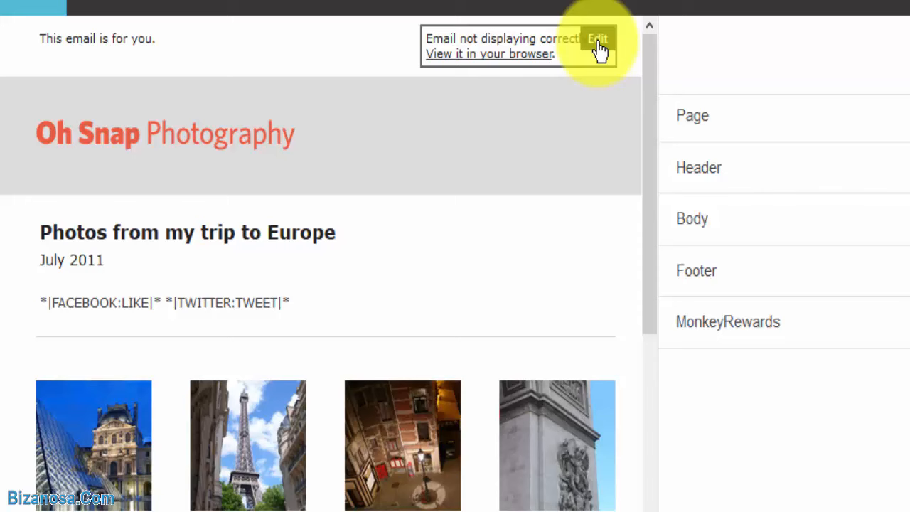
{"action": "left_click", "coordinate": [597, 38]}
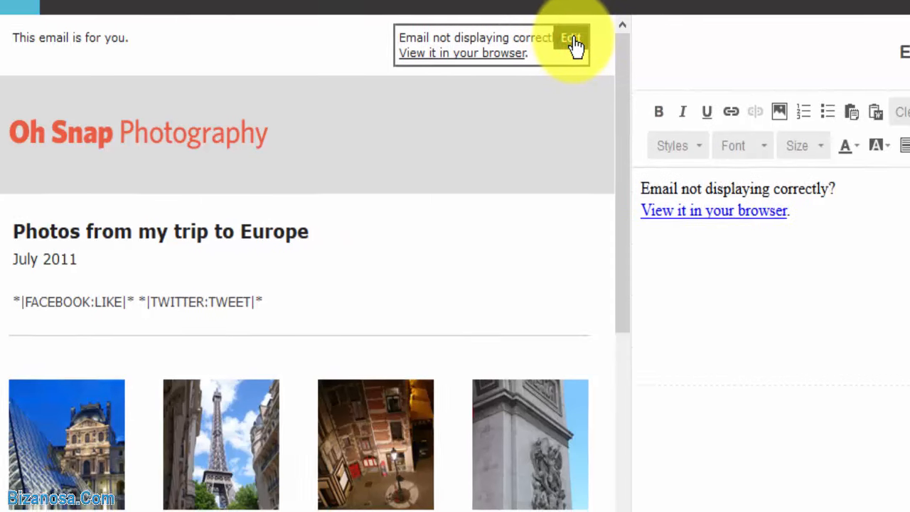
{"action": "left_click", "coordinate": [572, 38]}
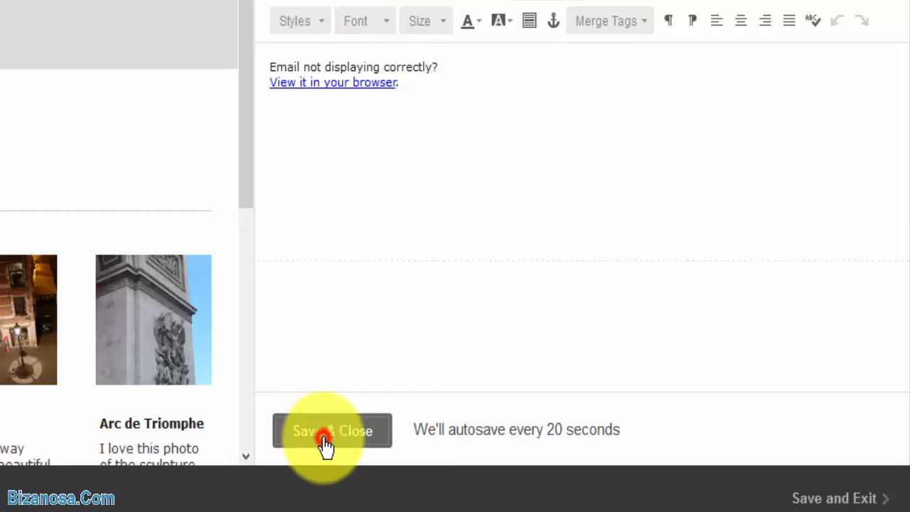
Step: Save the browser-view text and swap the Oh Snap header logo for the Bizanosa image
{"action": "left_click", "coordinate": [332, 430]}
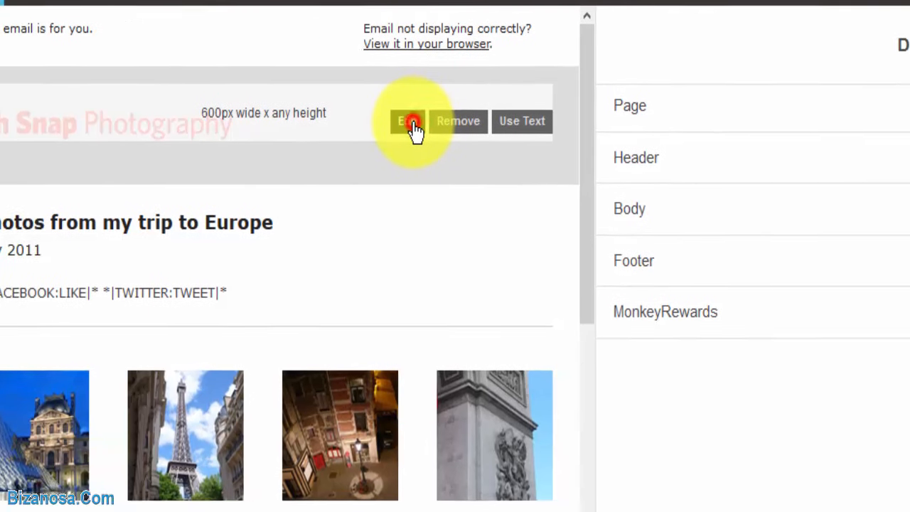
{"action": "left_click", "coordinate": [406, 121]}
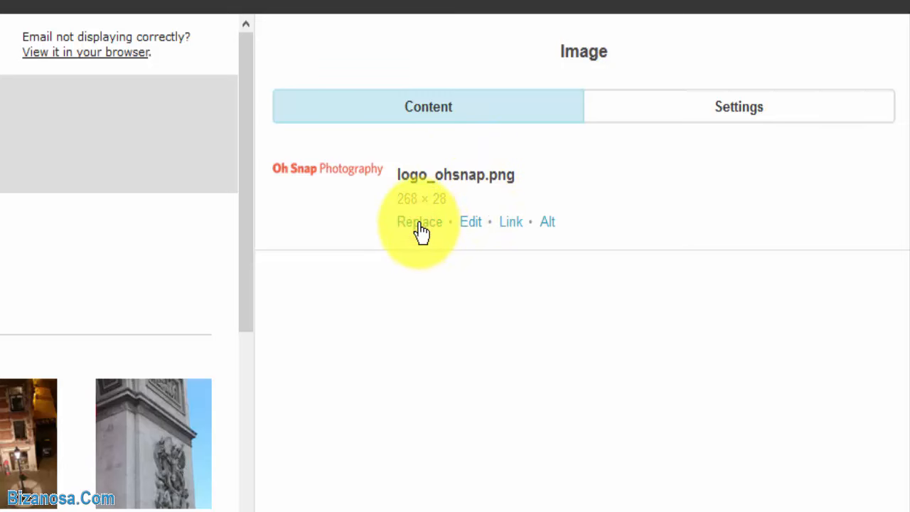
{"action": "left_click", "coordinate": [419, 221]}
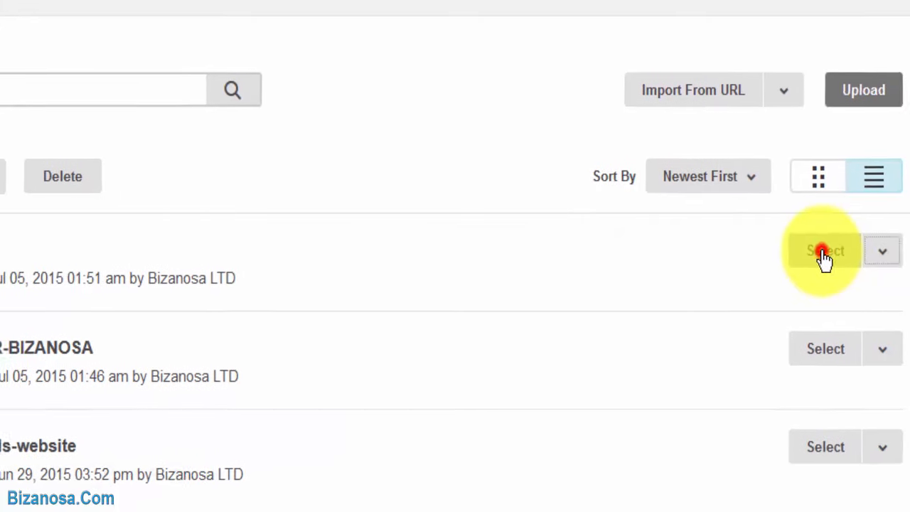
{"action": "left_click", "coordinate": [823, 250]}
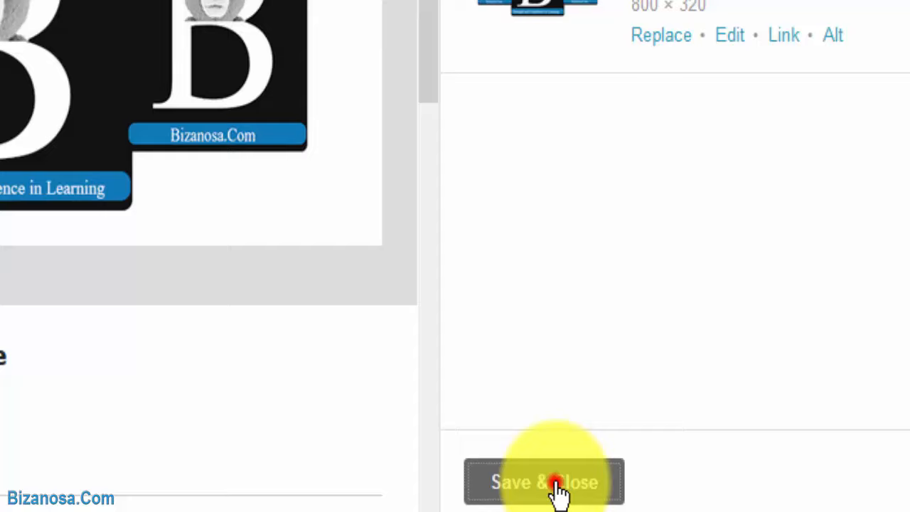
{"action": "left_click", "coordinate": [544, 482]}
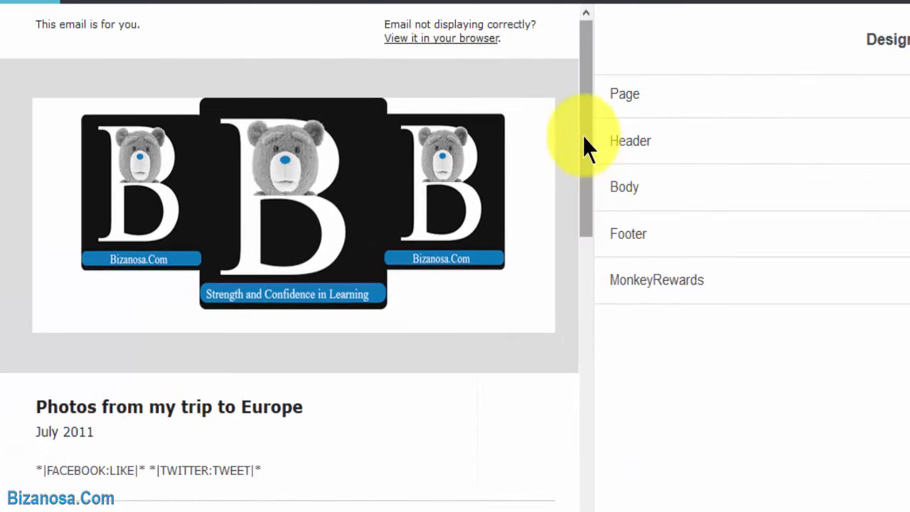
Step: Retitle the intro block 'Bizanosa Latest Course Videos', July 2015, and delete the Facebook/Twitter line
{"action": "scroll", "scroll_direction": "down", "scroll_amount": 3}
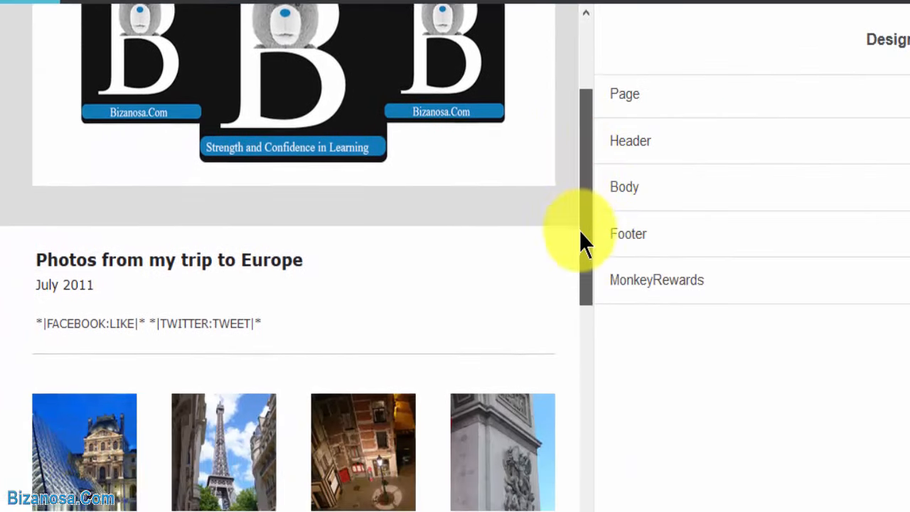
{"action": "scroll", "scroll_direction": "down", "scroll_amount": 3}
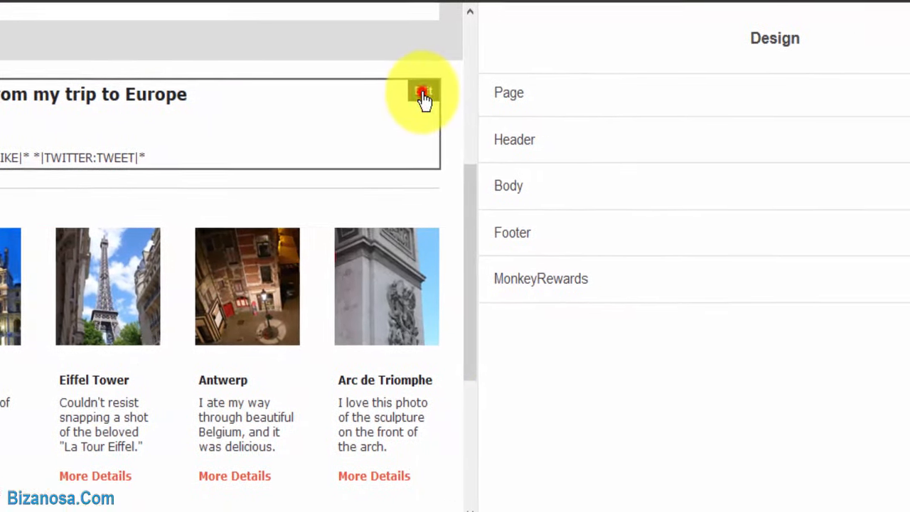
{"action": "left_click", "coordinate": [424, 92]}
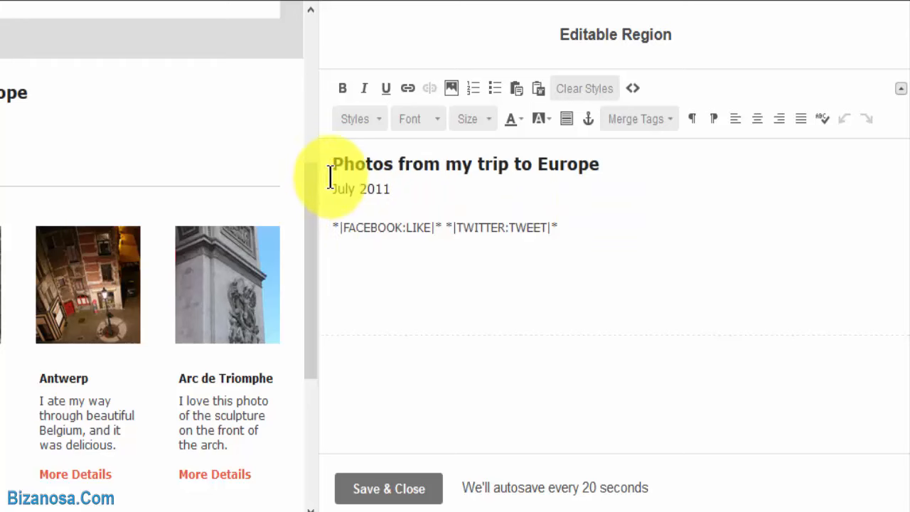
{"action": "left_click_drag", "start_coordinate": [332, 163], "coordinate": [601, 163]}
{"action": "type", "text": "Bizanosa Latest Course Videos"}
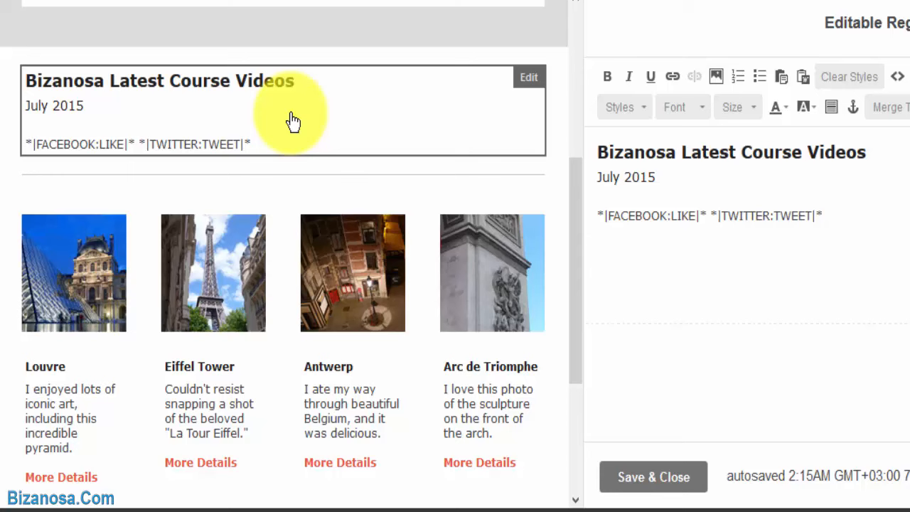
{"action": "mouse_move", "coordinate": [78, 142]}
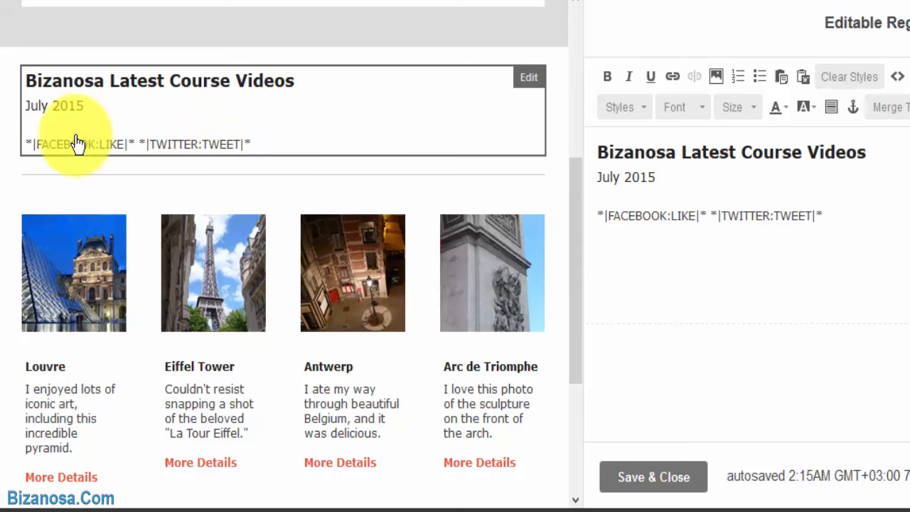
{"action": "mouse_move", "coordinate": [314, 107]}
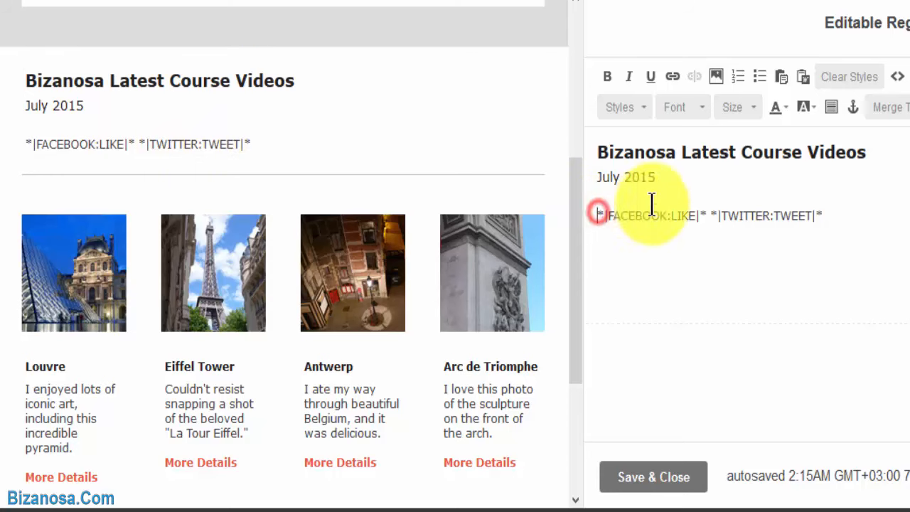
{"action": "key", "text": "Delete"}
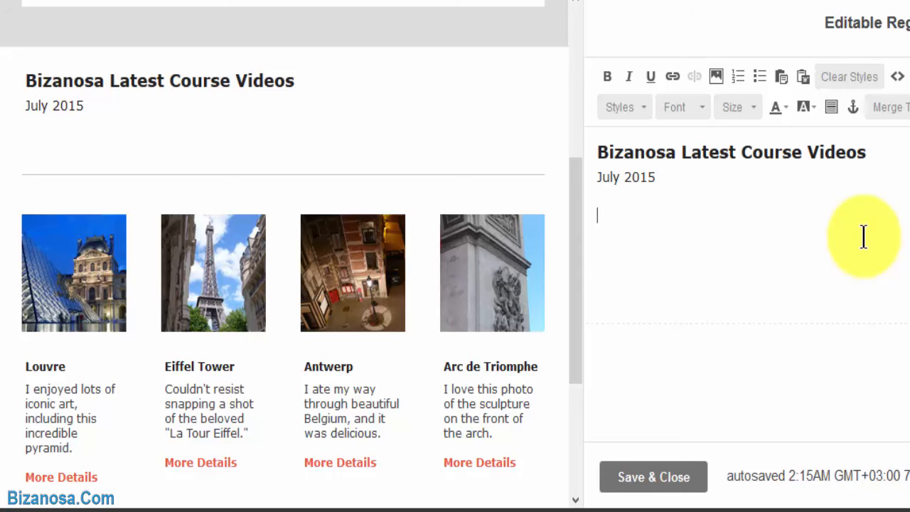
{"action": "scroll", "scroll_direction": "down", "scroll_amount": 3}
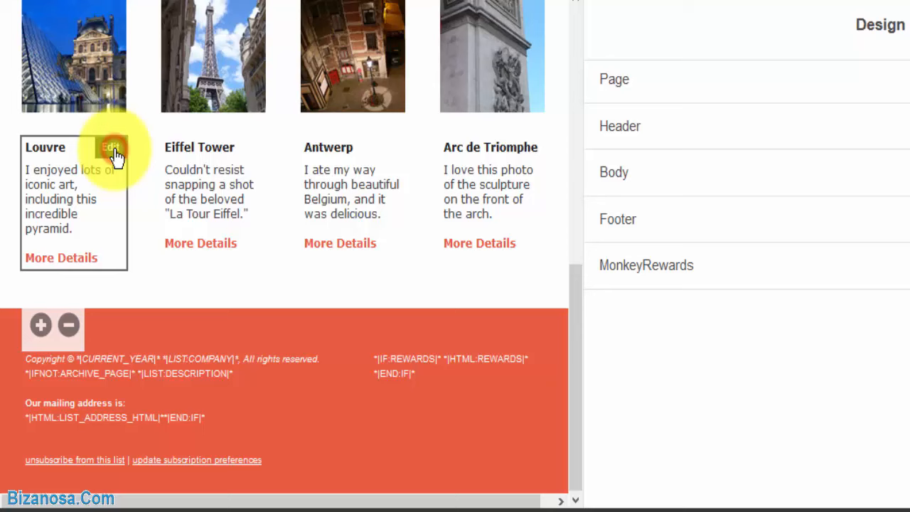
Step: Rename the Louvre card 'Introduction to MC' and link More Details to the tipsandpits YouTube videos
{"action": "left_click", "coordinate": [111, 147]}
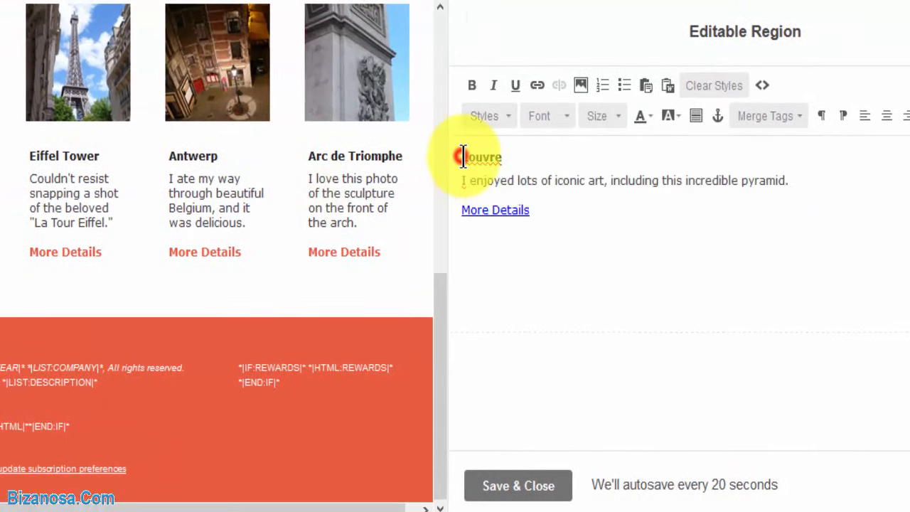
{"action": "double_click", "coordinate": [482, 157]}
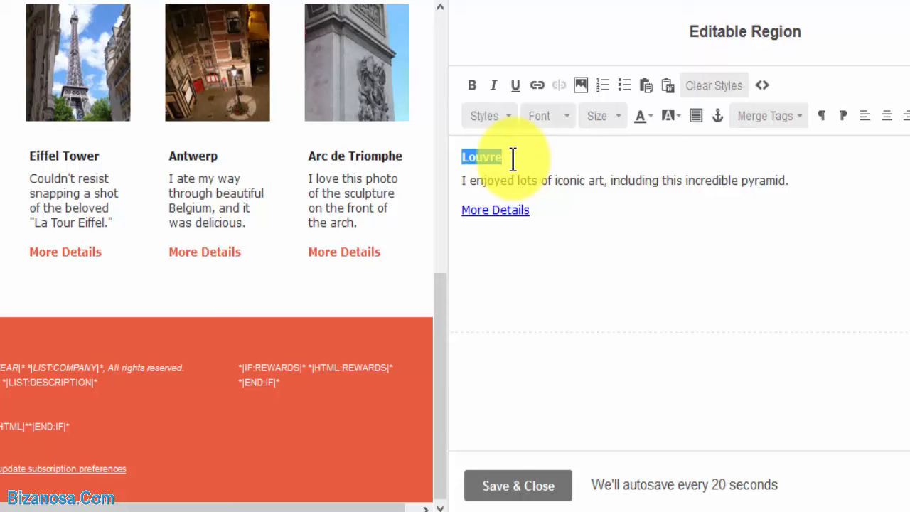
{"action": "type", "text": "Introduction to MC"}
{"action": "left_click", "coordinate": [625, 180]}
{"action": "type", "text": "Check out the MailChimp course"}
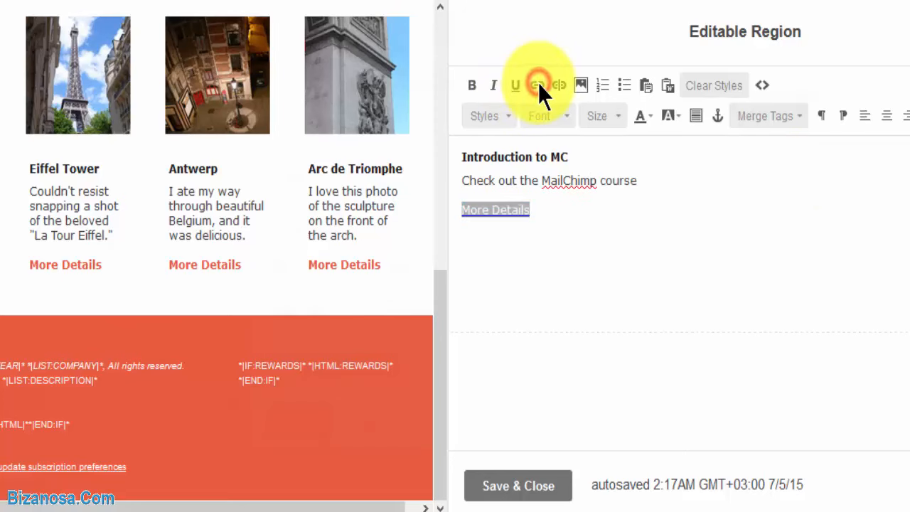
{"action": "left_click", "coordinate": [538, 86]}
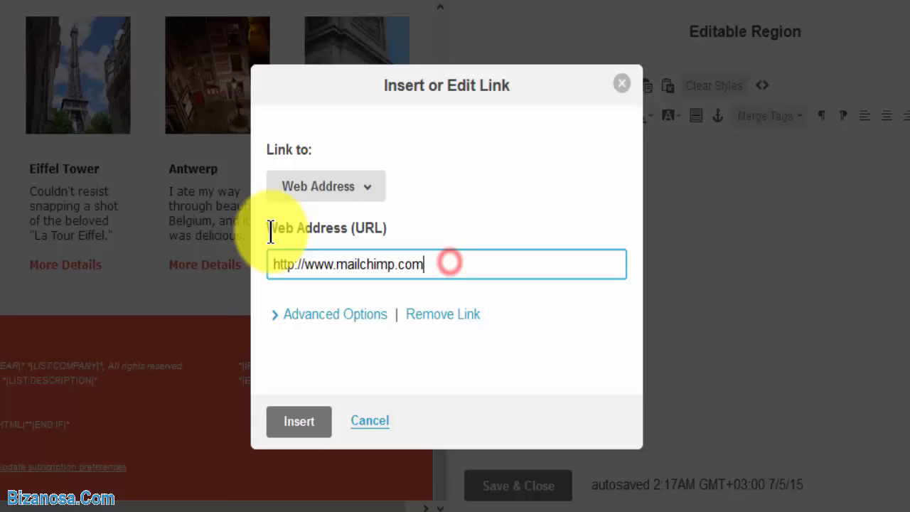
{"action": "type", "text": "https://www.youtube.com/user/tipsandpits/videos"}
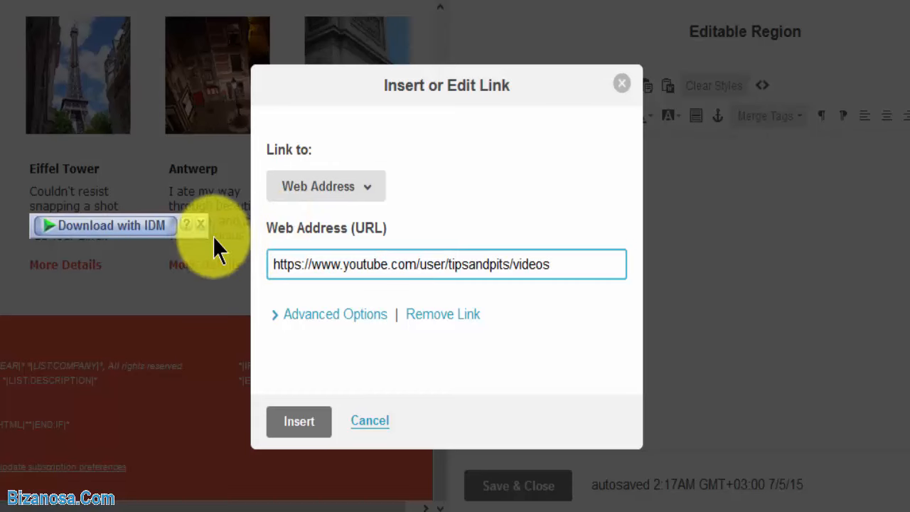
{"action": "left_click", "coordinate": [299, 420]}
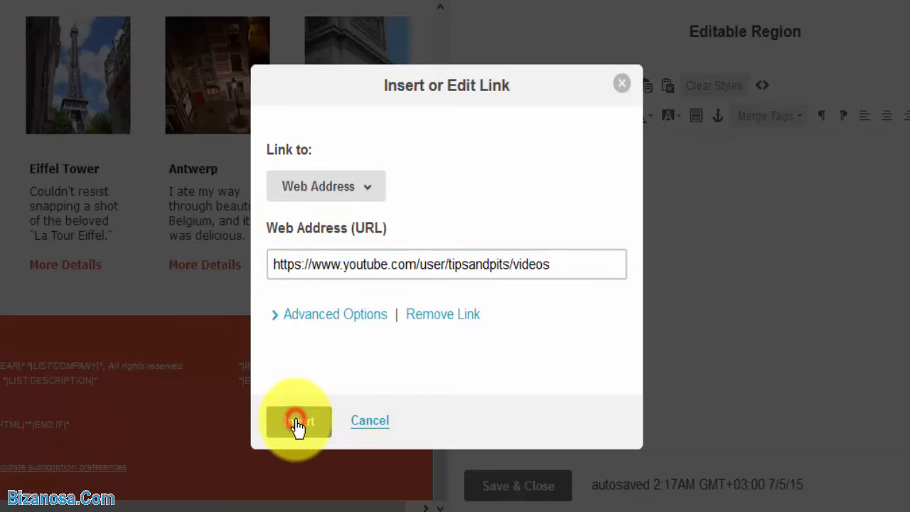
{"action": "left_click", "coordinate": [297, 421]}
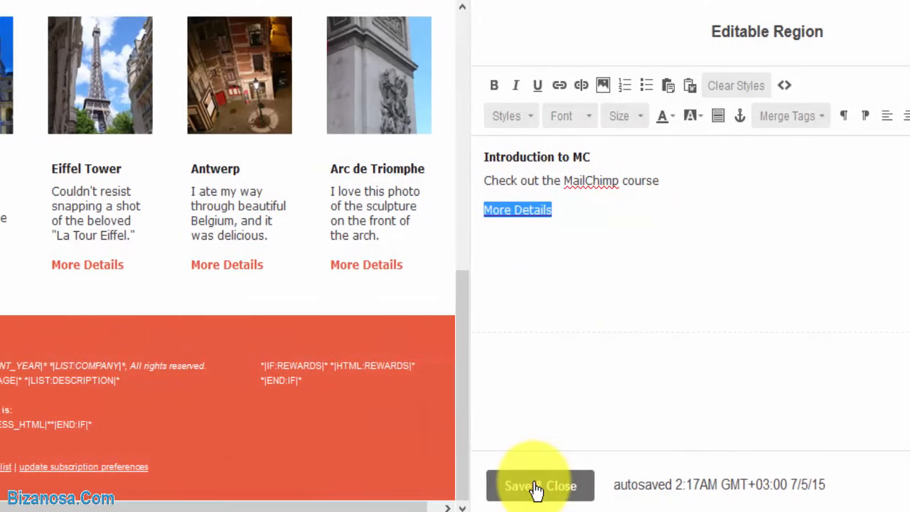
{"action": "left_click", "coordinate": [539, 485]}
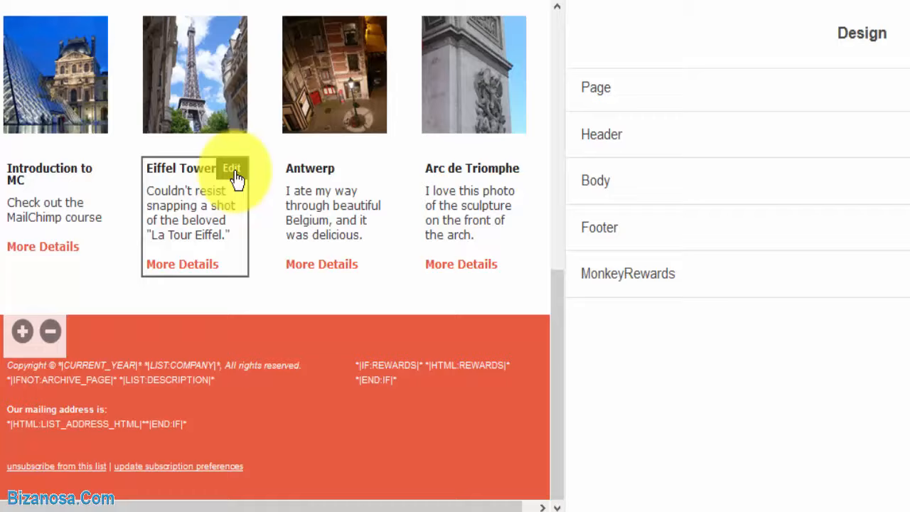
Step: Rewrite the Eiffel Tower card as 'MC Lists' with 'MailChimp Lists video after registration'
{"action": "left_click", "coordinate": [231, 168]}
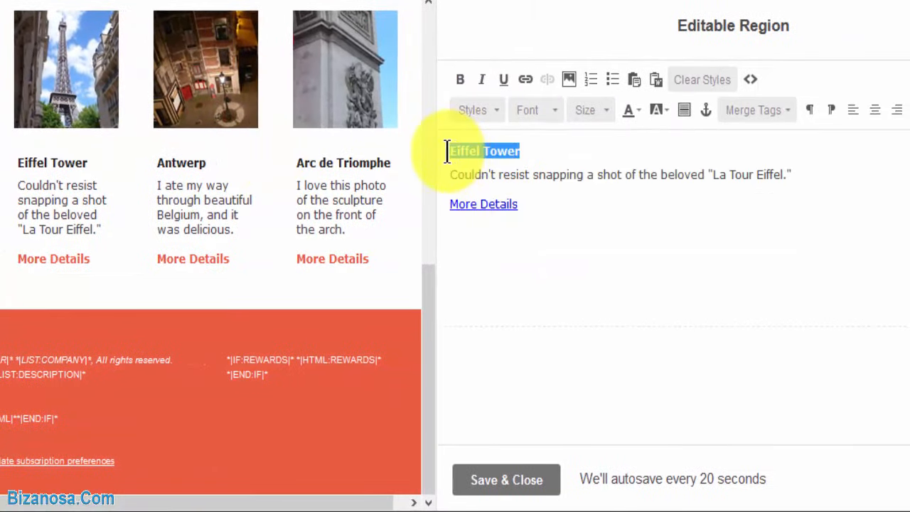
{"action": "type", "text": "MC Lists"}
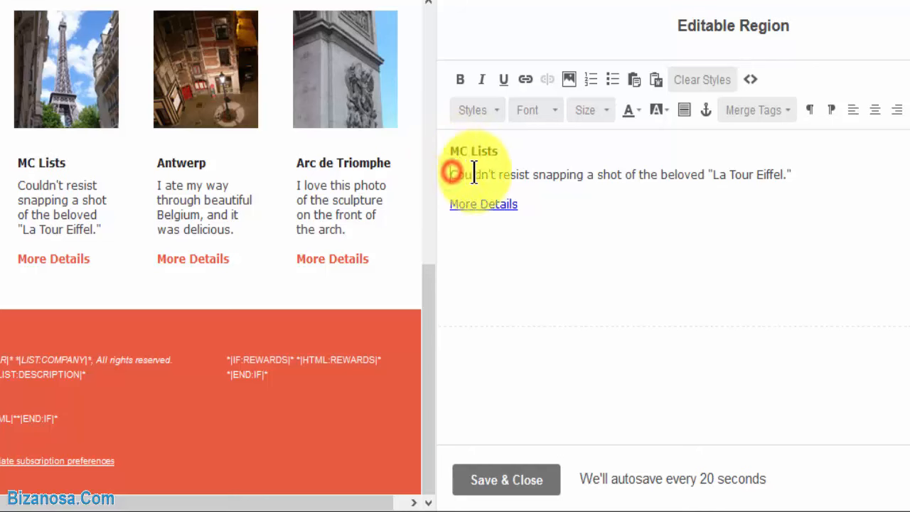
{"action": "type", "text": "MailChimp Lists video after registration"}
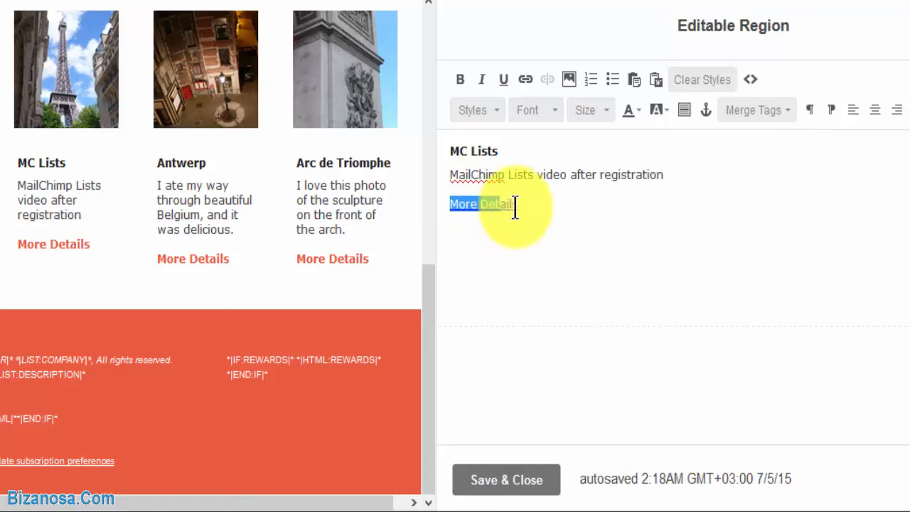
{"action": "left_click", "coordinate": [525, 79]}
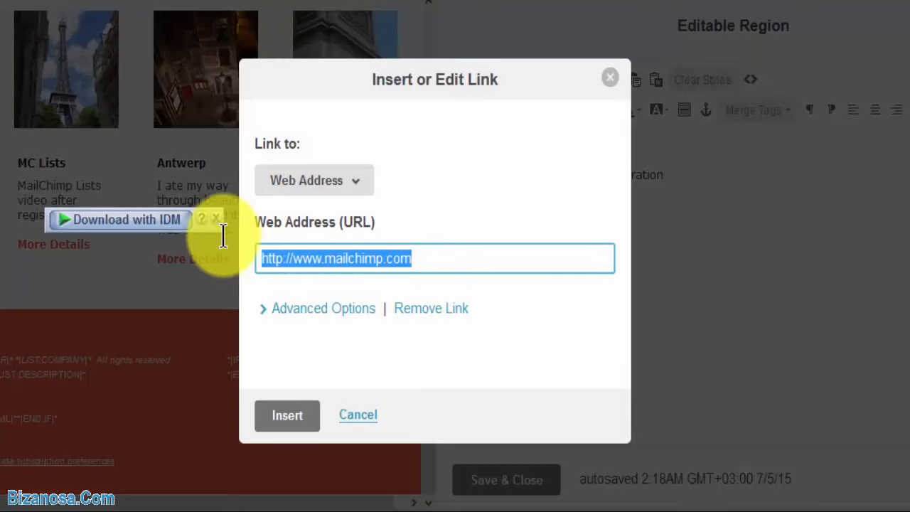
{"action": "left_click", "coordinate": [287, 415]}
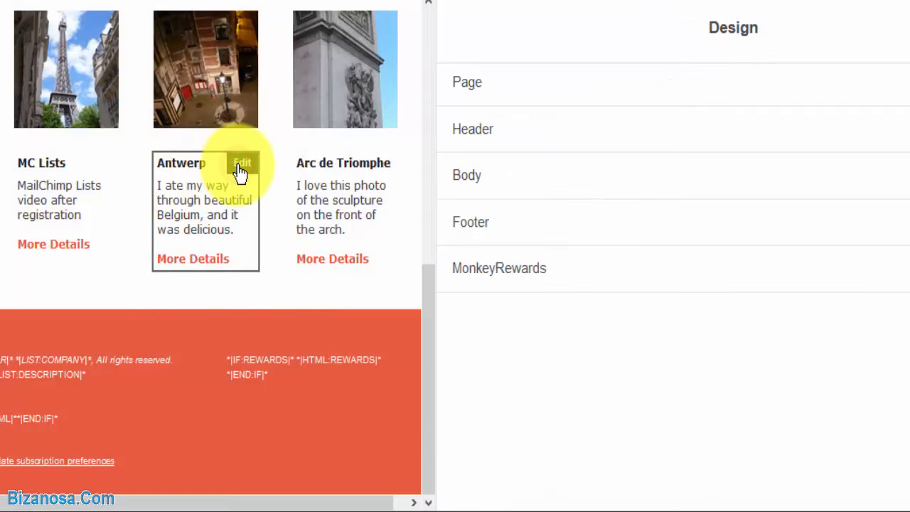
Step: Retitle the Antwerp card 'MC Lists continued' and point More Details to the YouTube videos page
{"action": "left_click", "coordinate": [242, 163]}
{"action": "type", "text": "MC Lists continued"}
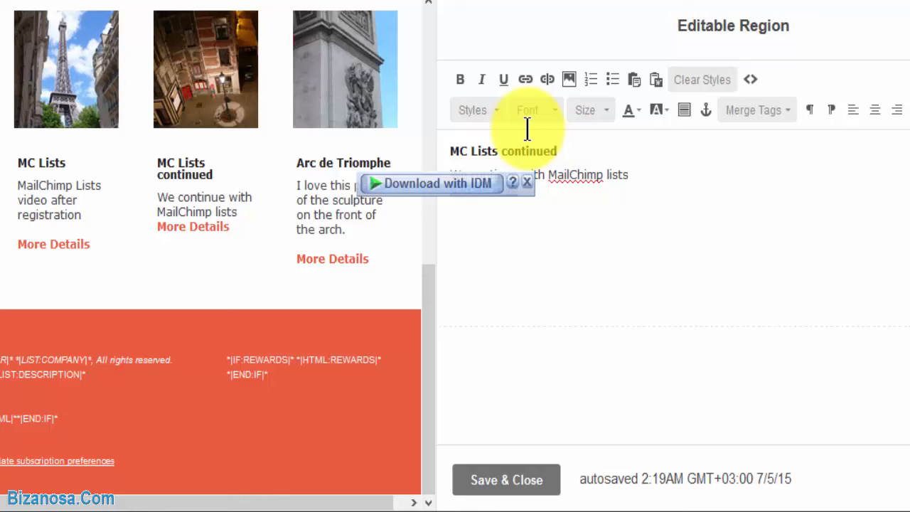
{"action": "left_click", "coordinate": [525, 79]}
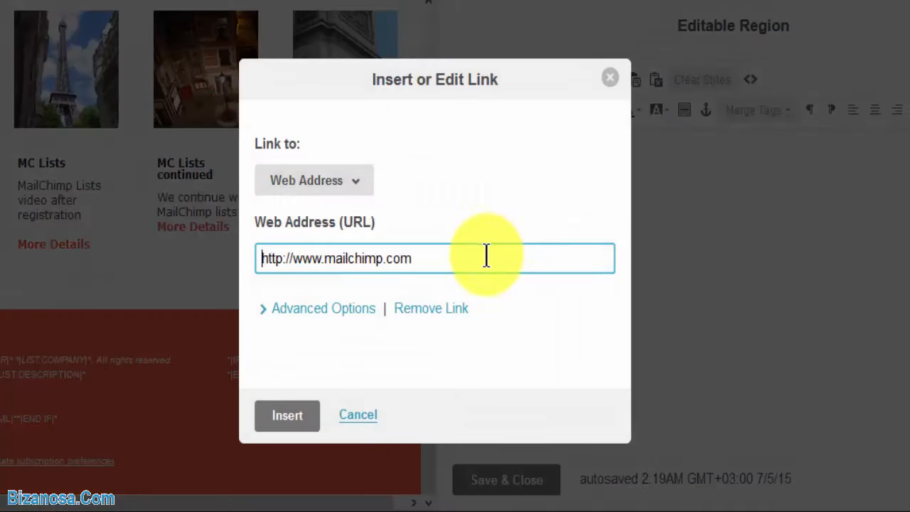
{"action": "type", "text": "https://www.youtube.com/user/tipsandpits/videos"}
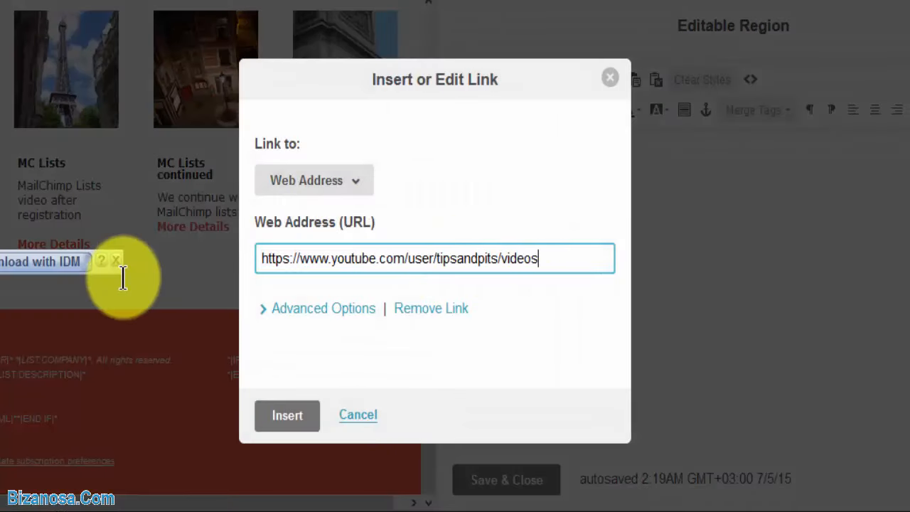
{"action": "left_click", "coordinate": [287, 415]}
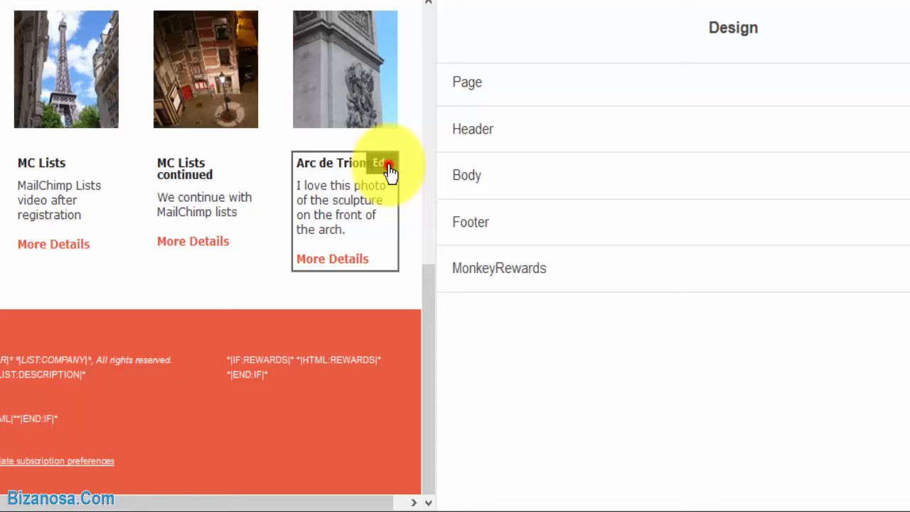
Step: Retitle the Arc de Triomphe card 'Another MC Lists Video' and link More Details to YouTube
{"action": "left_click", "coordinate": [384, 163]}
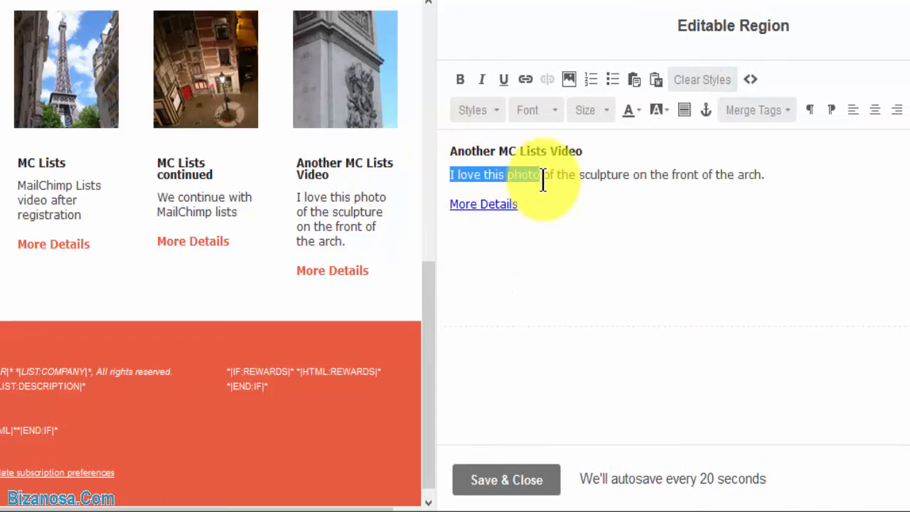
{"action": "type", "text": "This will teach yoou alot mor"}
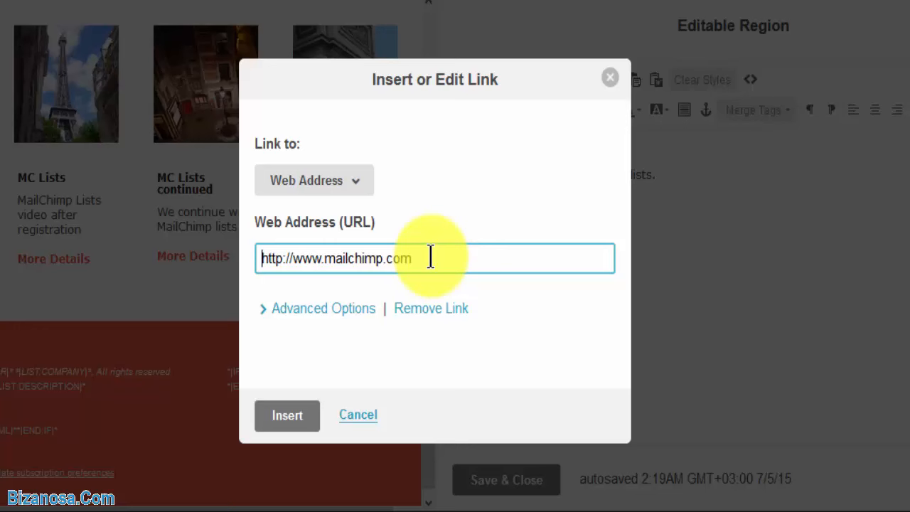
{"action": "type", "text": "https://www.youtube.com/user/tipsandpits/videos"}
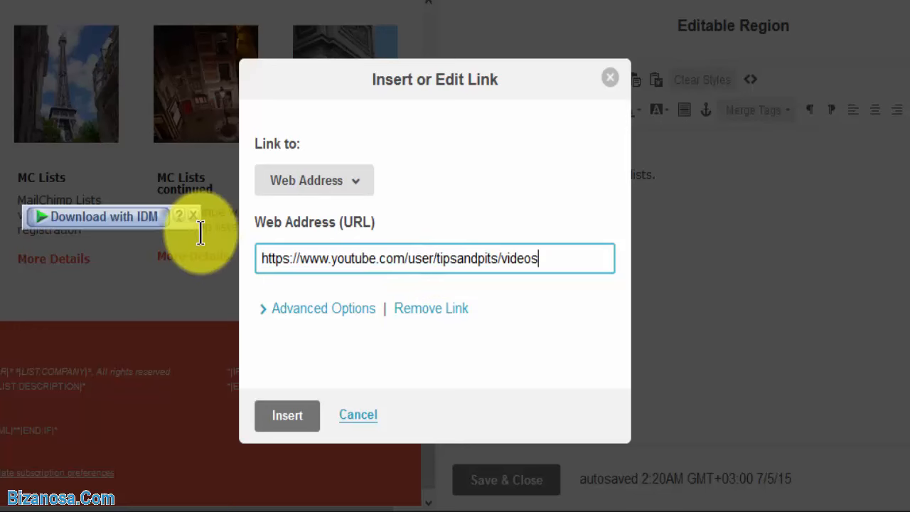
{"action": "left_click", "coordinate": [287, 416]}
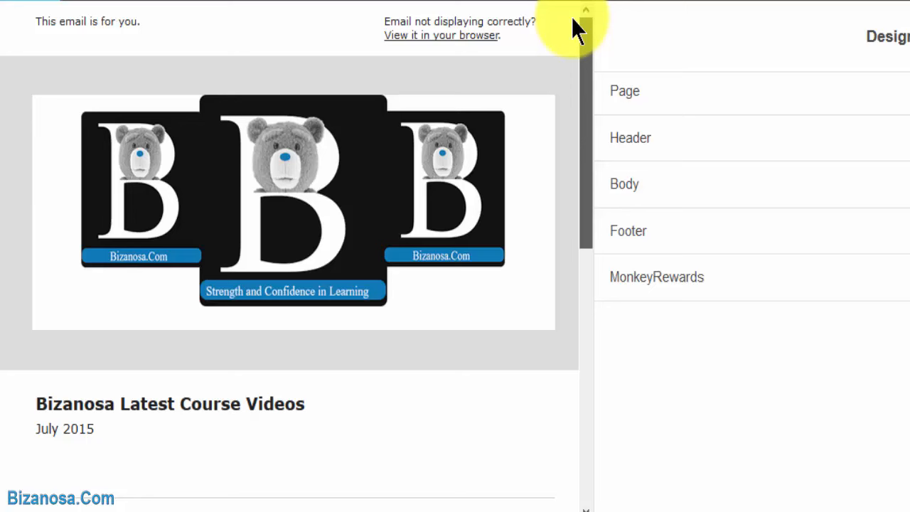
Step: Scroll past the four edited course video cards to the photo row beneath them
{"action": "scroll", "scroll_direction": "down", "scroll_amount": 3}
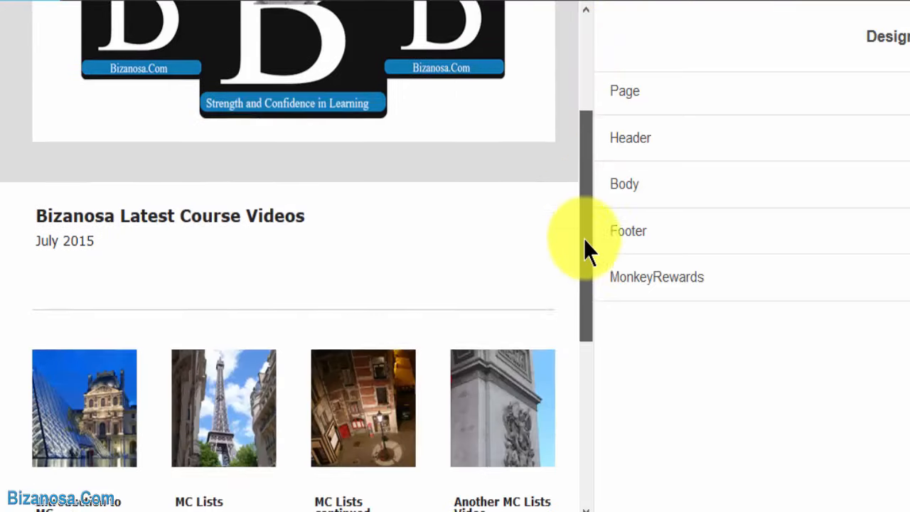
{"action": "scroll", "scroll_direction": "down", "scroll_amount": 3}
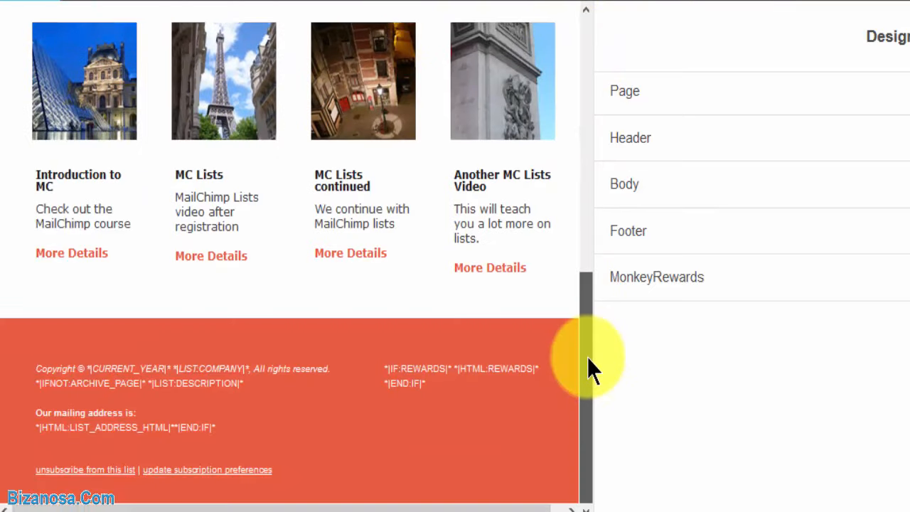
{"action": "scroll", "scroll_direction": "up", "scroll_amount": 3}
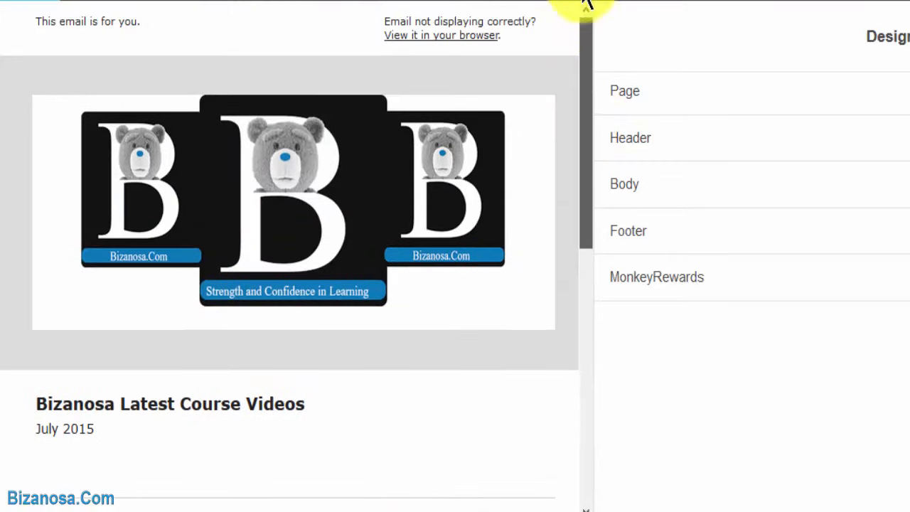
{"action": "scroll", "scroll_direction": "down", "scroll_amount": 3}
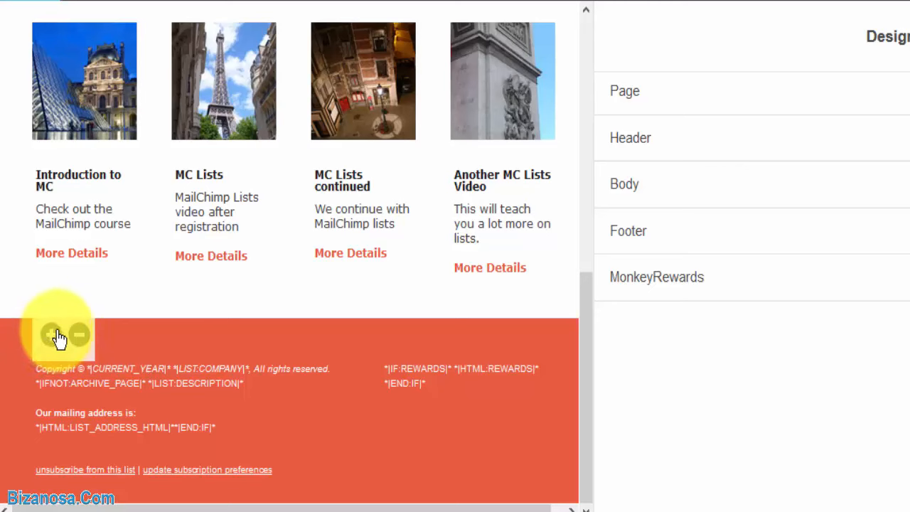
{"action": "scroll", "scroll_direction": "down", "scroll_amount": 3}
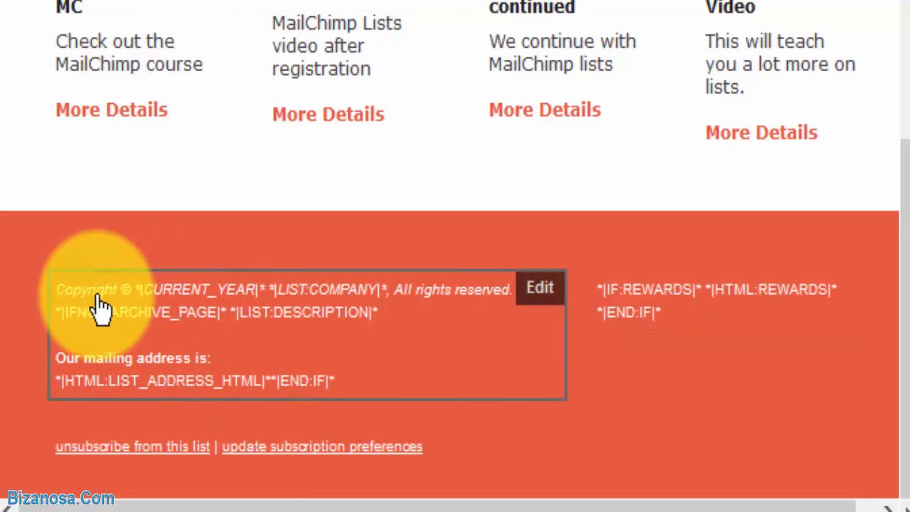
{"action": "mouse_move", "coordinate": [382, 324]}
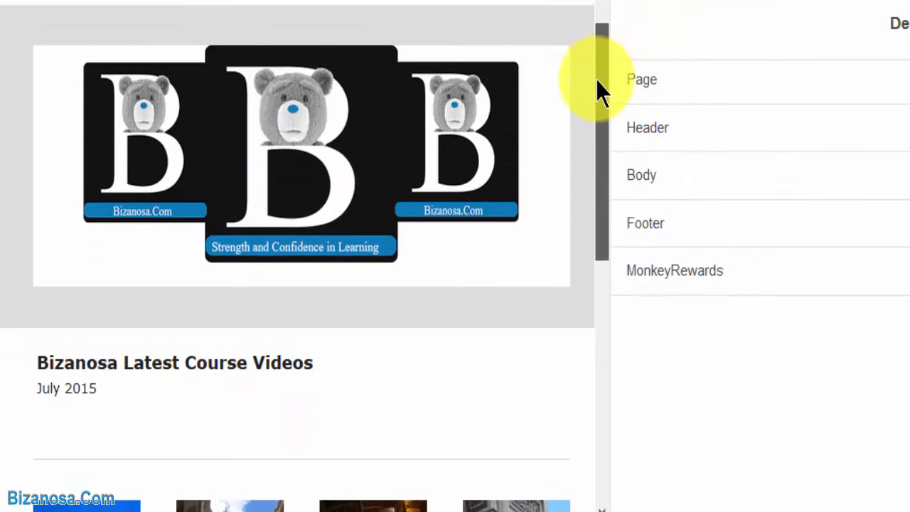
{"action": "scroll", "scroll_direction": "down", "scroll_amount": 3}
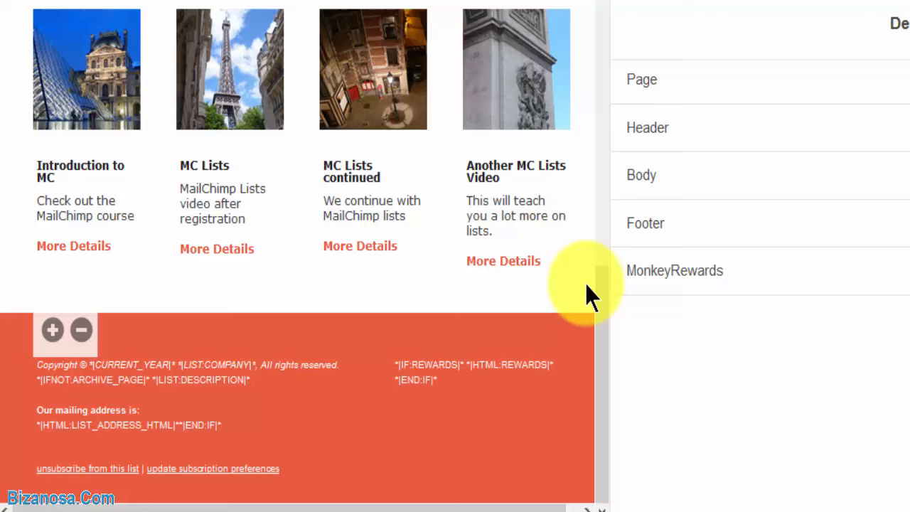
{"action": "scroll", "scroll_direction": "up", "scroll_amount": 3}
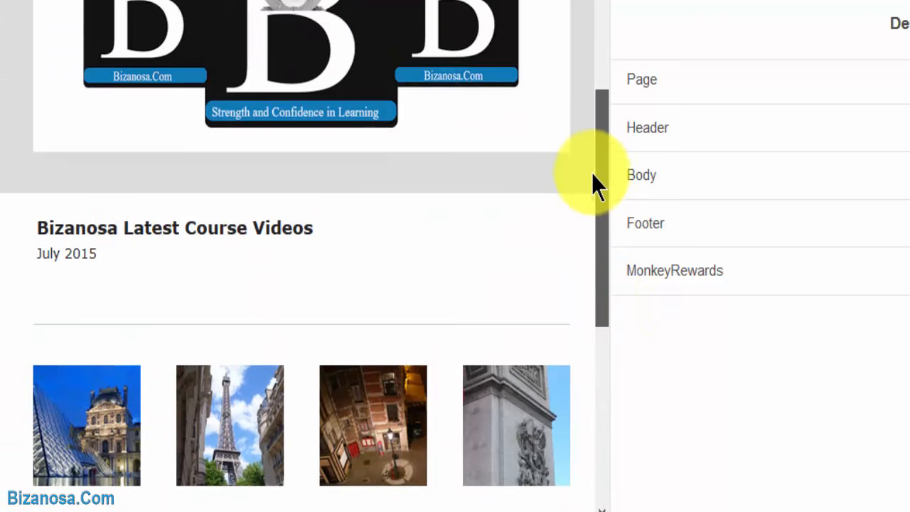
{"action": "scroll", "scroll_direction": "down", "scroll_amount": 3}
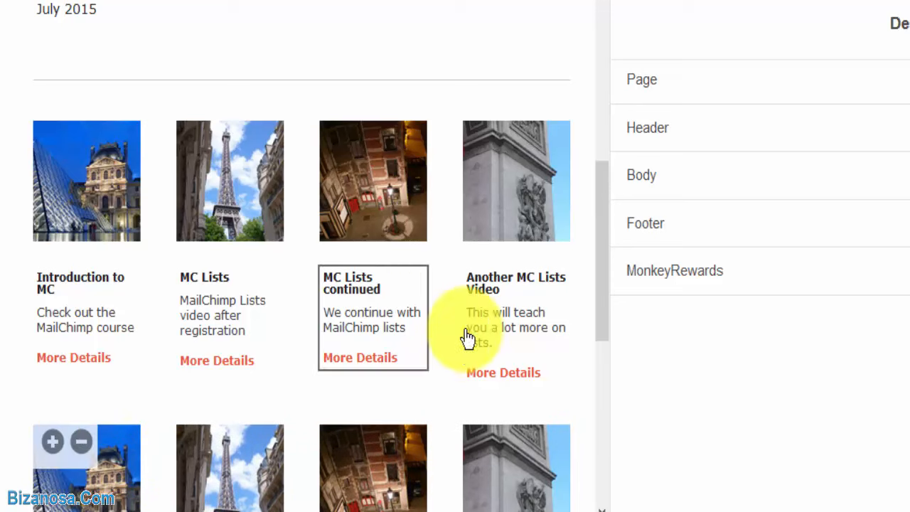
Step: Scroll to the row of Louvre, Eiffel Tower, Antwerp and Arc de Triomphe cards above the footer
{"action": "scroll", "scroll_direction": "down", "scroll_amount": 3}
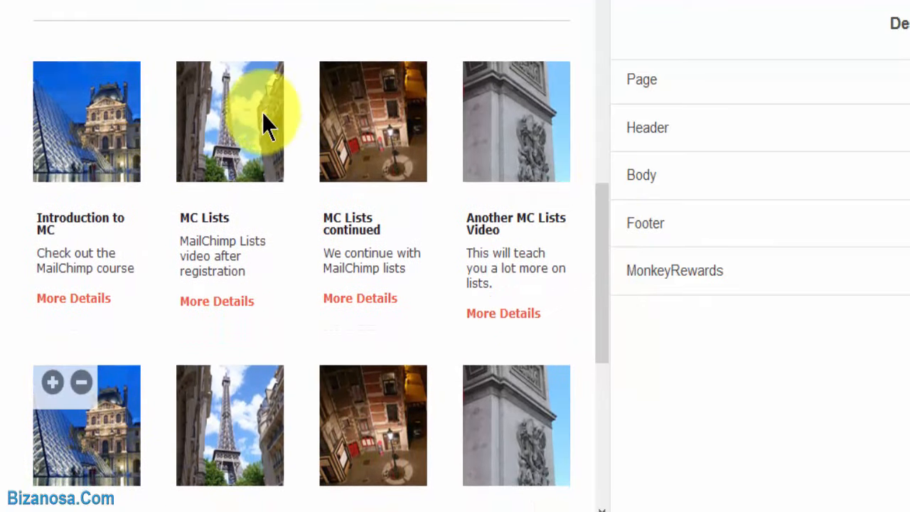
{"action": "scroll", "scroll_direction": "down", "scroll_amount": 3}
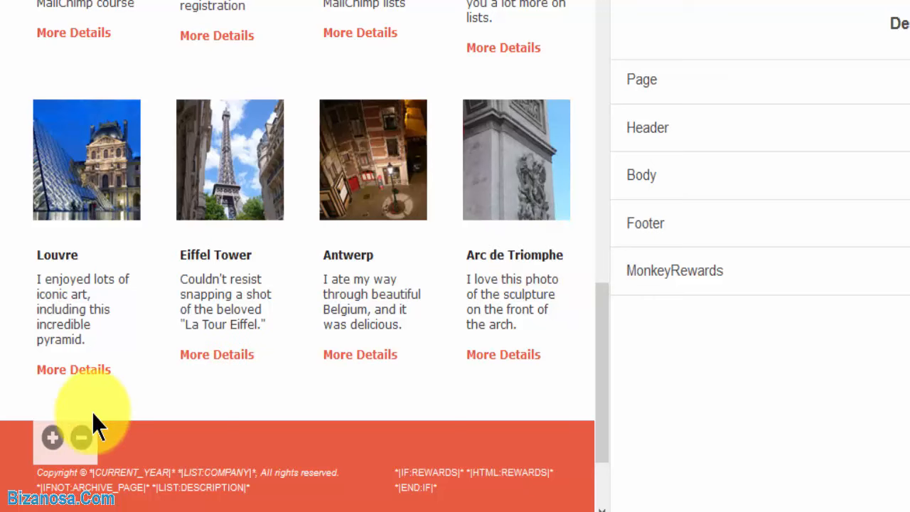
{"action": "mouse_move", "coordinate": [67, 437]}
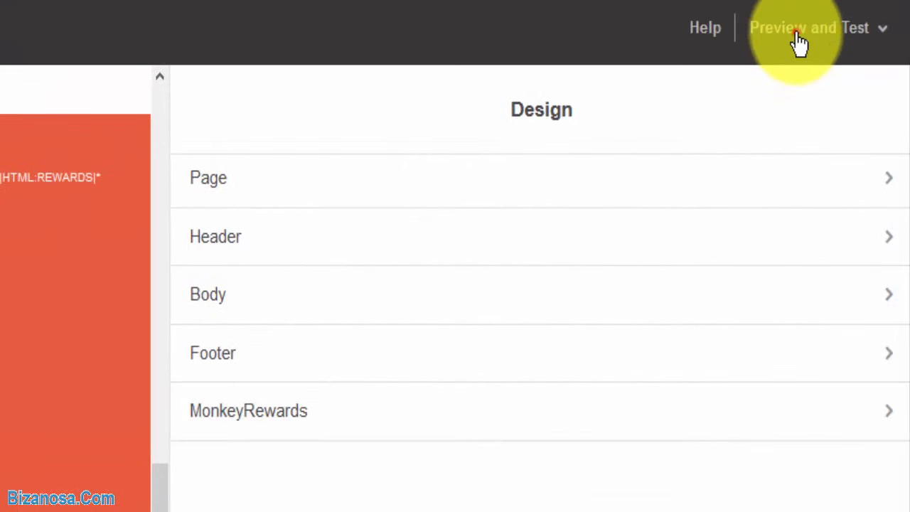
{"action": "left_click", "coordinate": [809, 27]}
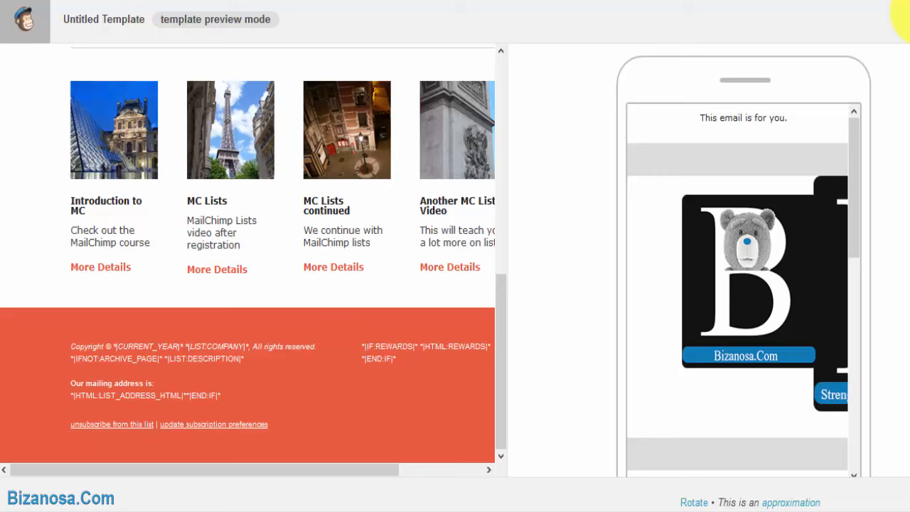
{"action": "left_click", "coordinate": [216, 19]}
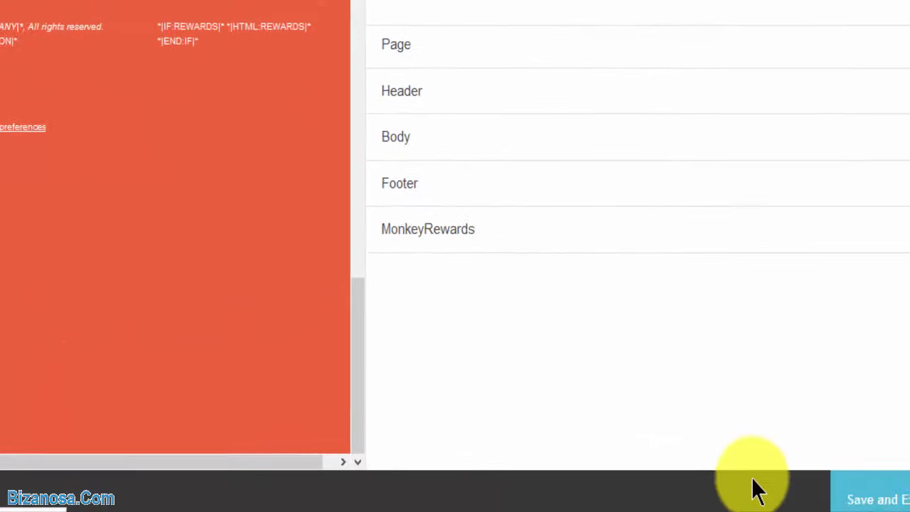
Step: Save and exit, naming the template 'photo theme template' so it joins the Templates list
{"action": "left_click", "coordinate": [874, 497]}
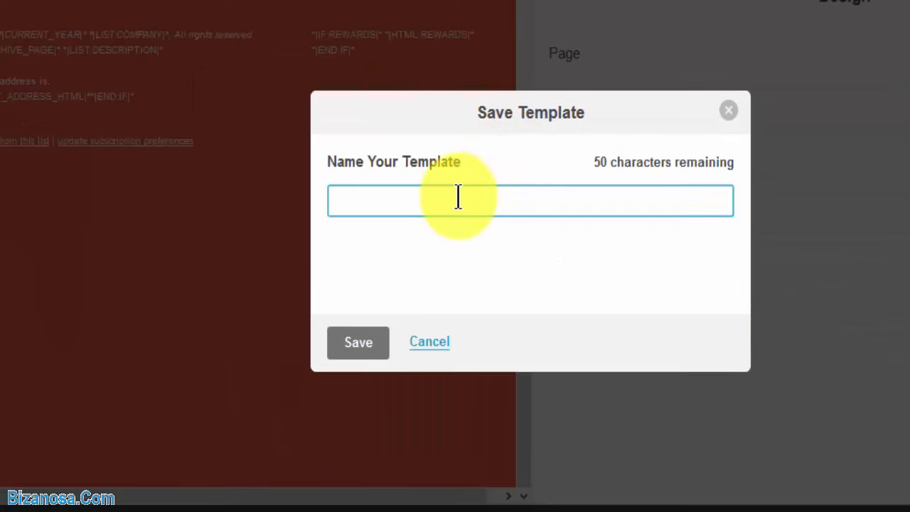
{"action": "type", "text": "p"}
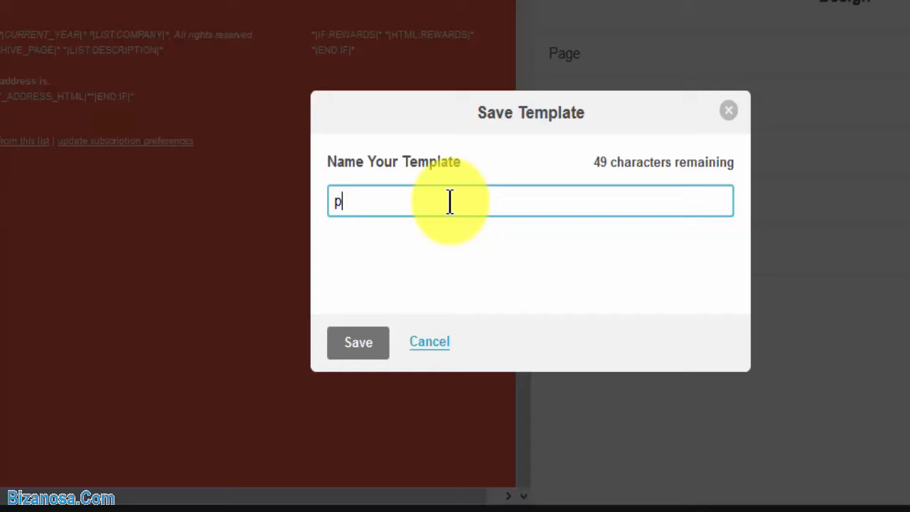
{"action": "type", "text": "hoto theme template"}
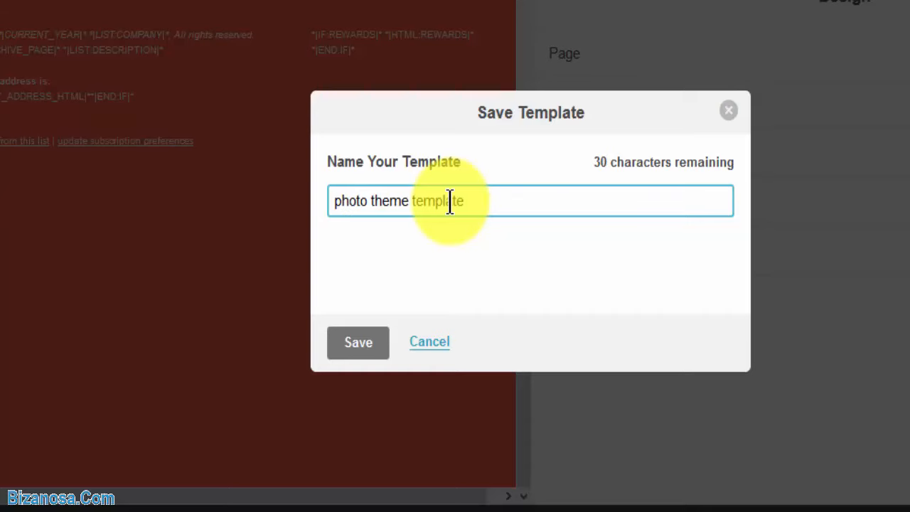
{"action": "left_click", "coordinate": [359, 341]}
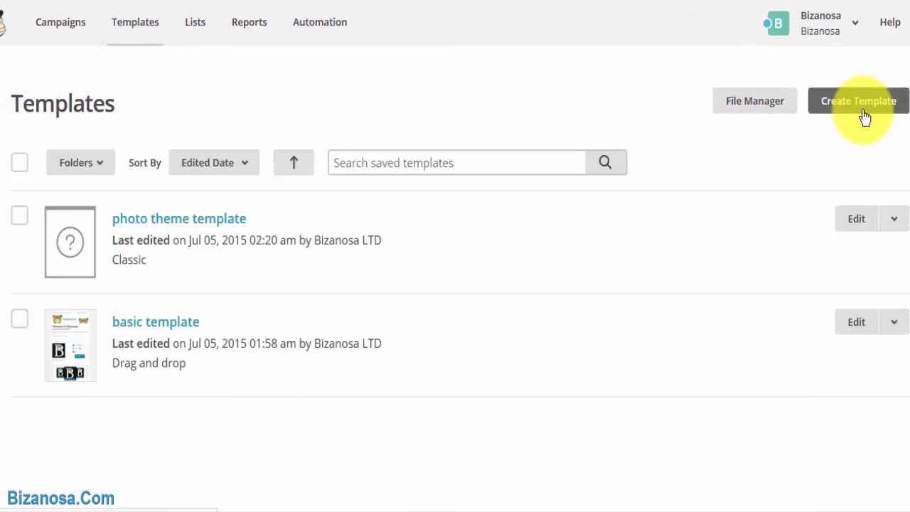
{"action": "mouse_move", "coordinate": [221, 228]}
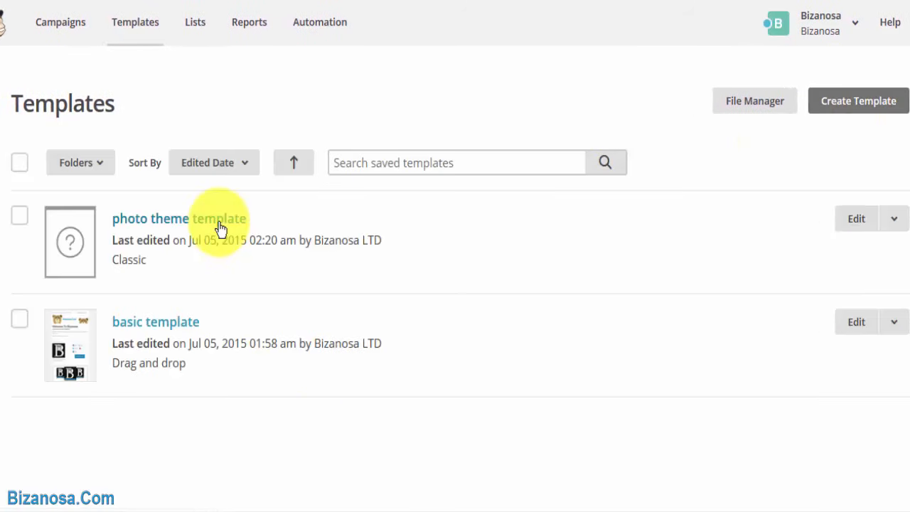
{"action": "mouse_move", "coordinate": [633, 46]}
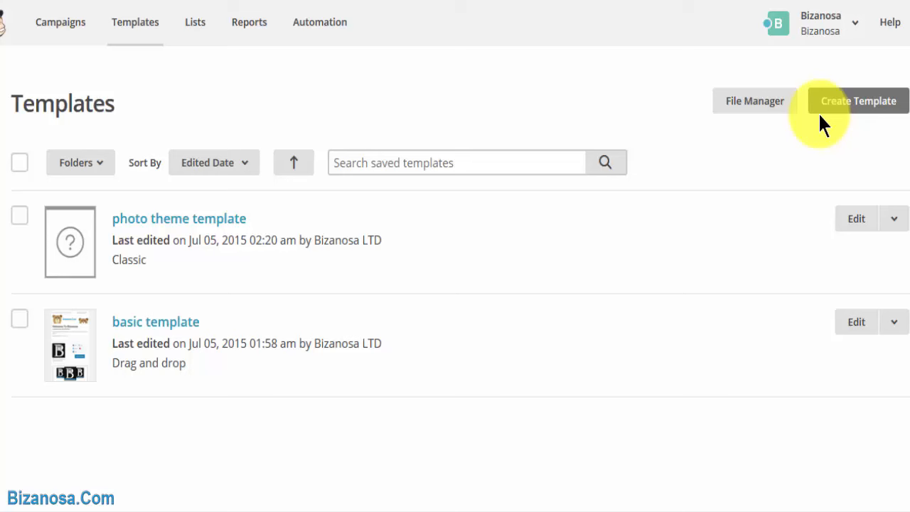
{"action": "mouse_move", "coordinate": [400, 101]}
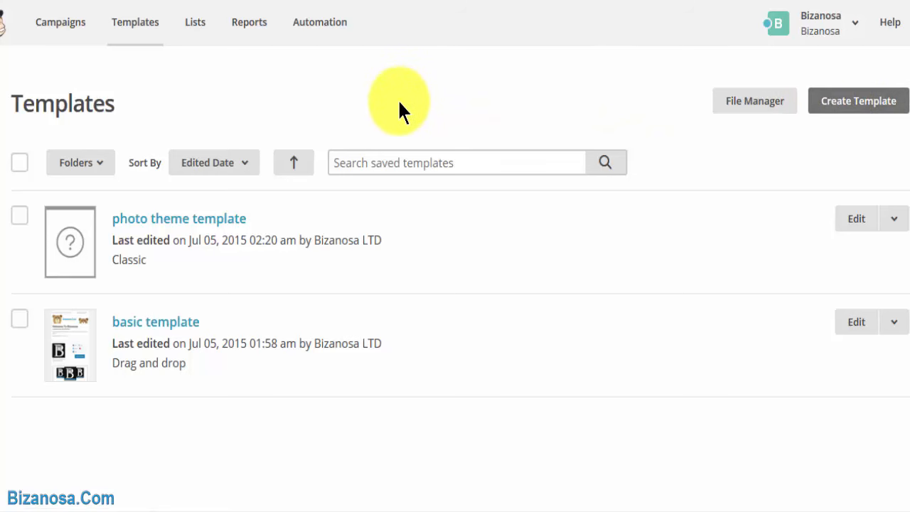
{"action": "mouse_move", "coordinate": [512, 85]}
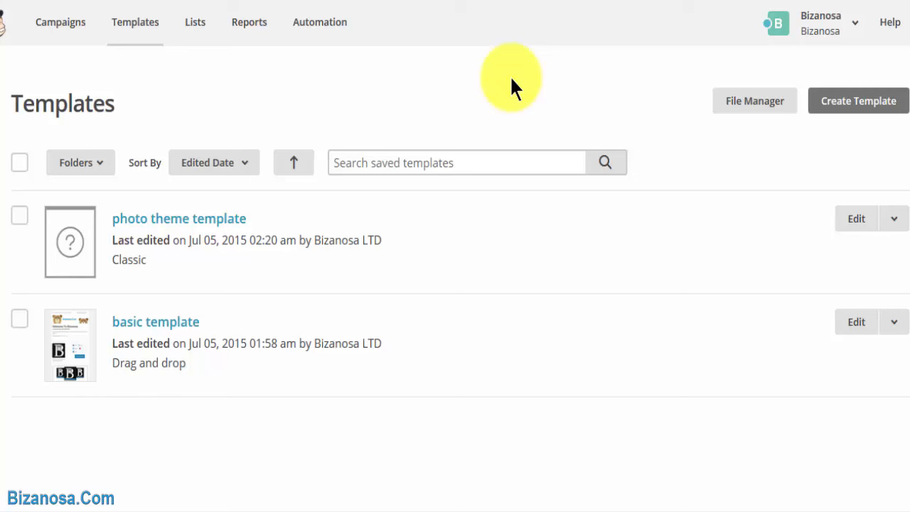
{"action": "mouse_move", "coordinate": [269, 85]}
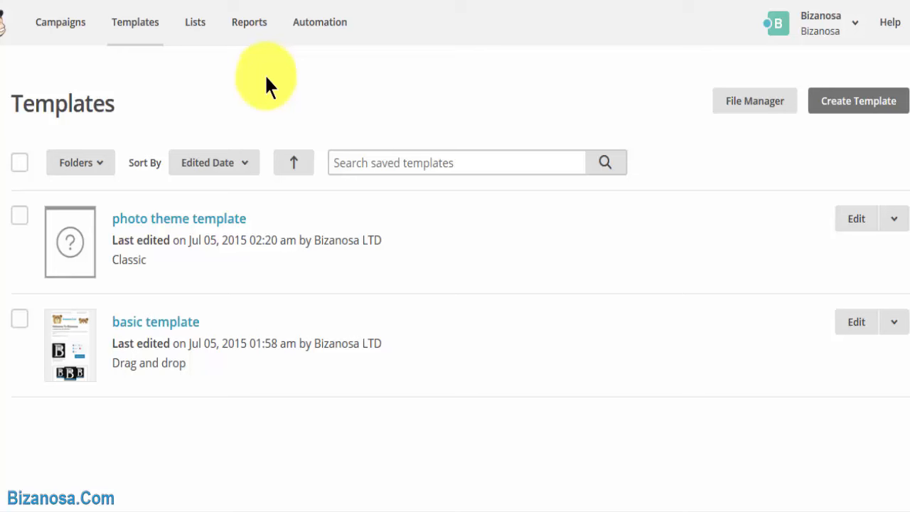
{"action": "mouse_move", "coordinate": [271, 86]}
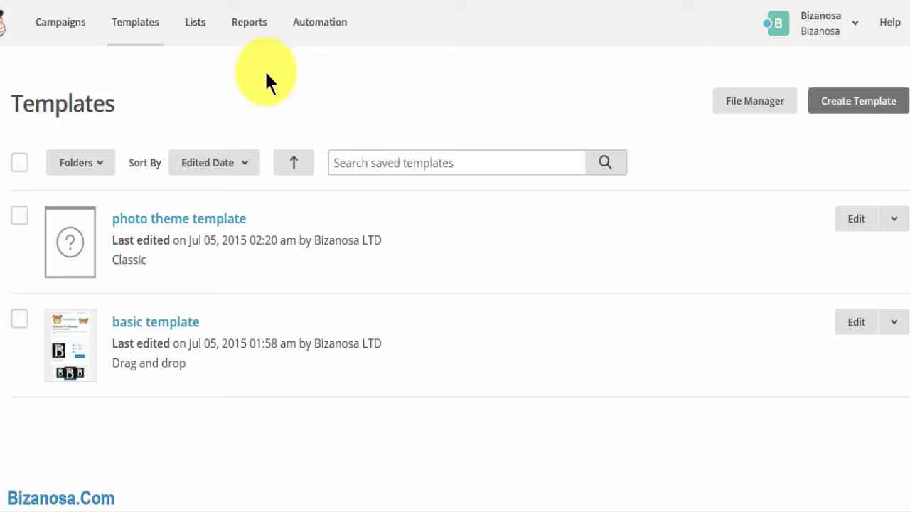